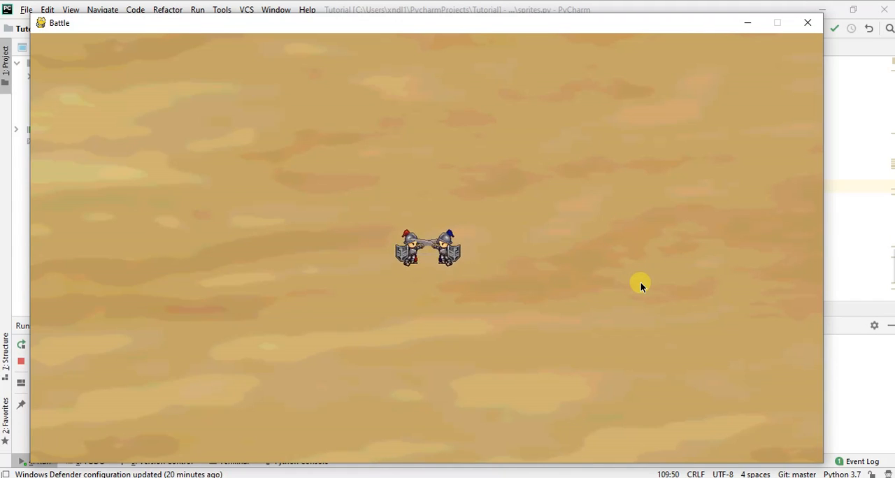
{"action": "mouse_move", "coordinate": [544, 296]}
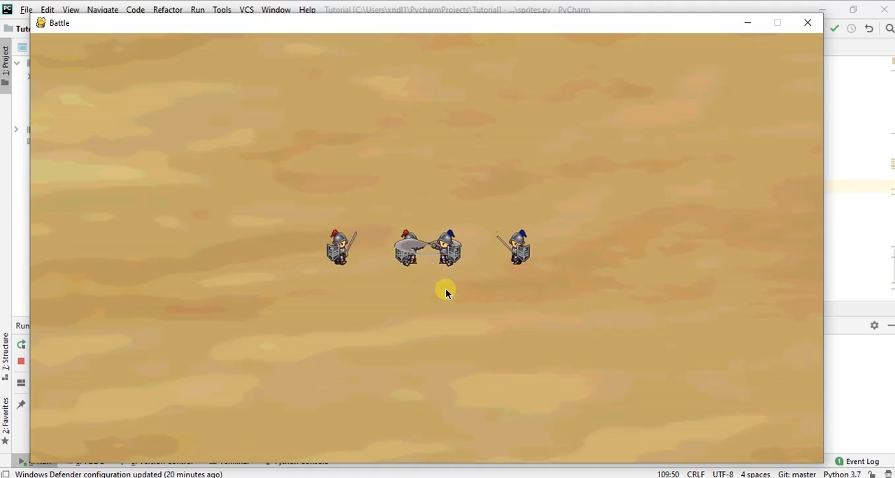
Close the running Battle window after the units walk toward each other.
{"action": "left_click", "coordinate": [808, 23]}
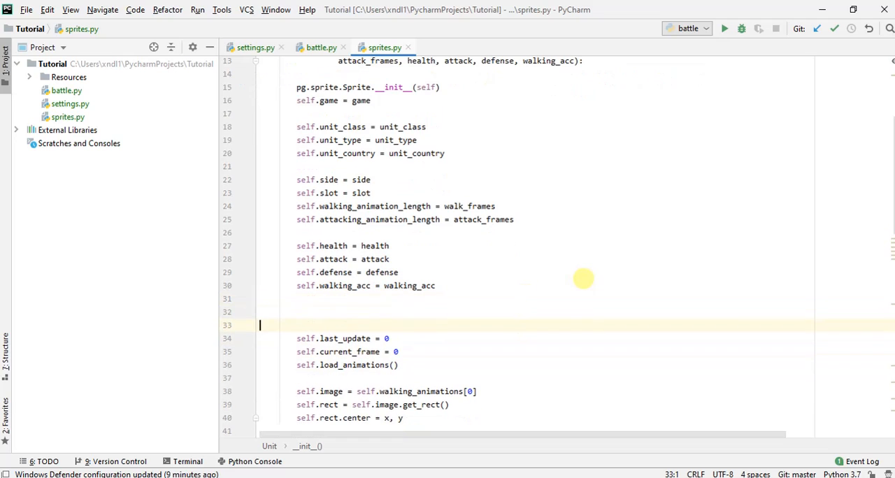
Add self.attacking = False and self.attacking_range from a new attacking_range constructor parameter.
{"action": "type", "text": "self."}
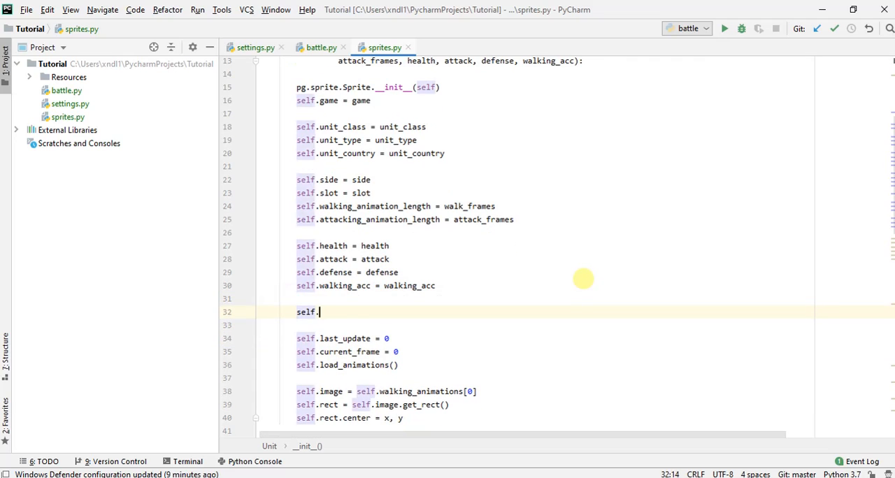
{"action": "type", "text": "attacking"}
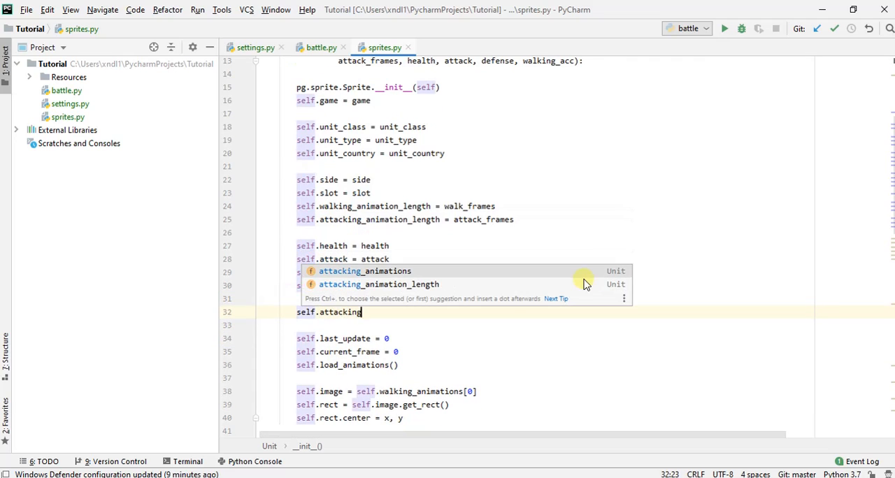
{"action": "type", "text": "= _False"}
{"action": "type", "text": "self.attacking_range = "}
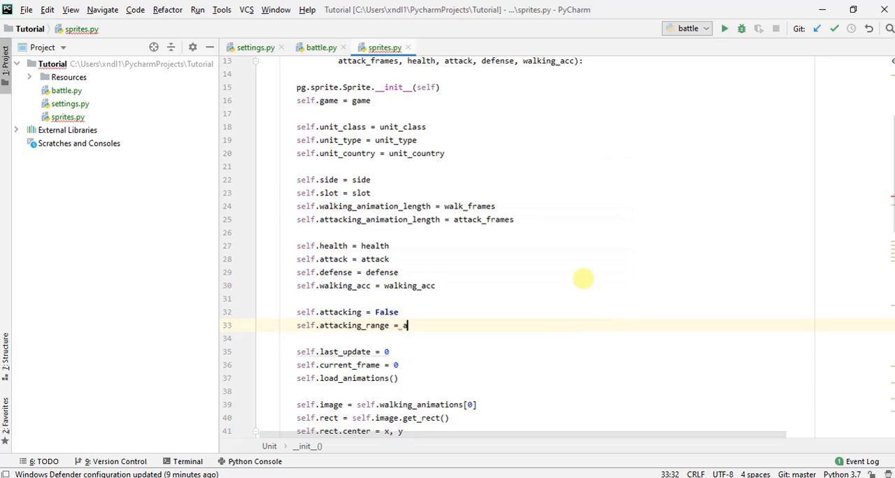
{"action": "type", "text": "attacking_range"}
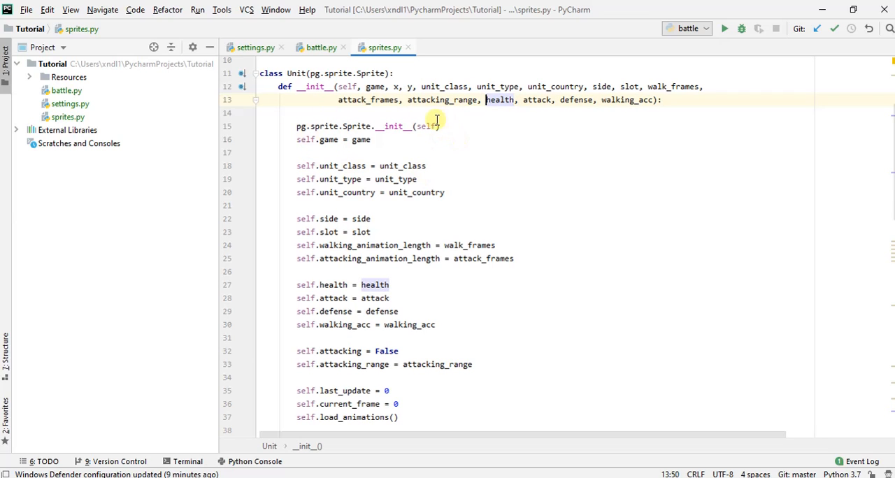
Pass attacking_range=60 to Unit.__init__ in Elite_Sword_Infantry after attack_frames=6.
{"action": "scroll", "scroll_direction": "down", "scroll_amount": 3}
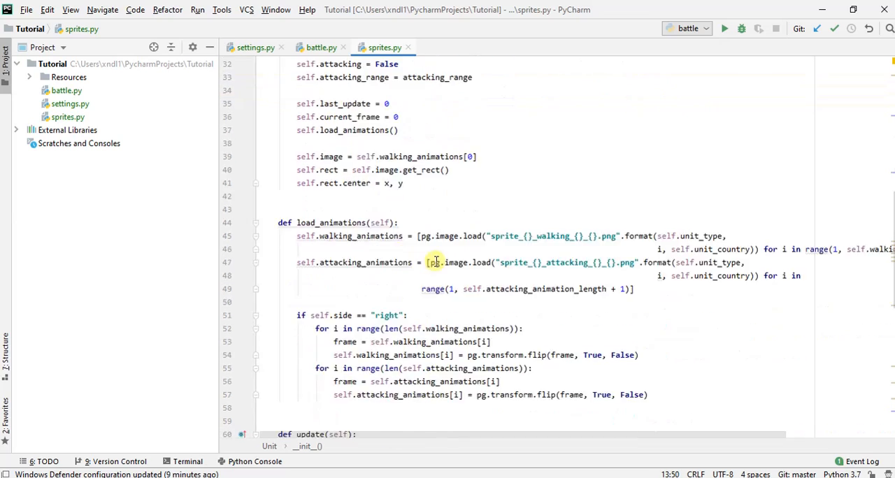
{"action": "scroll", "scroll_direction": "down", "scroll_amount": 3}
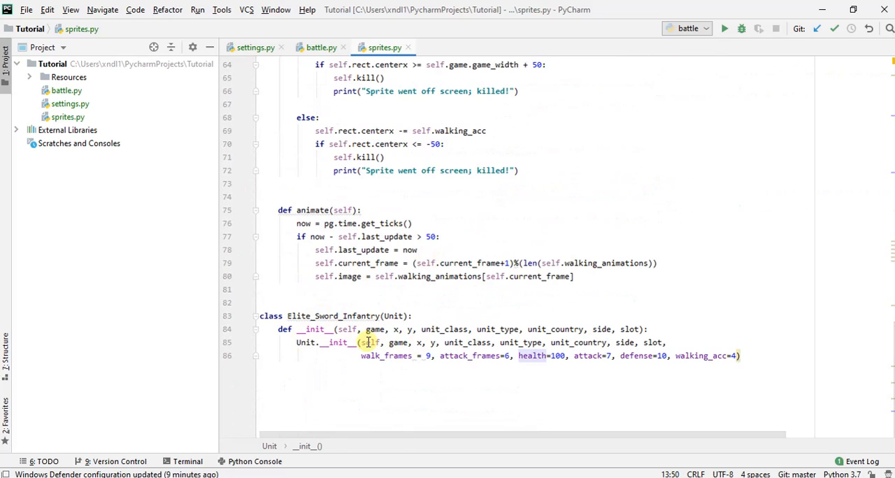
{"action": "double_click", "coordinate": [334, 316]}
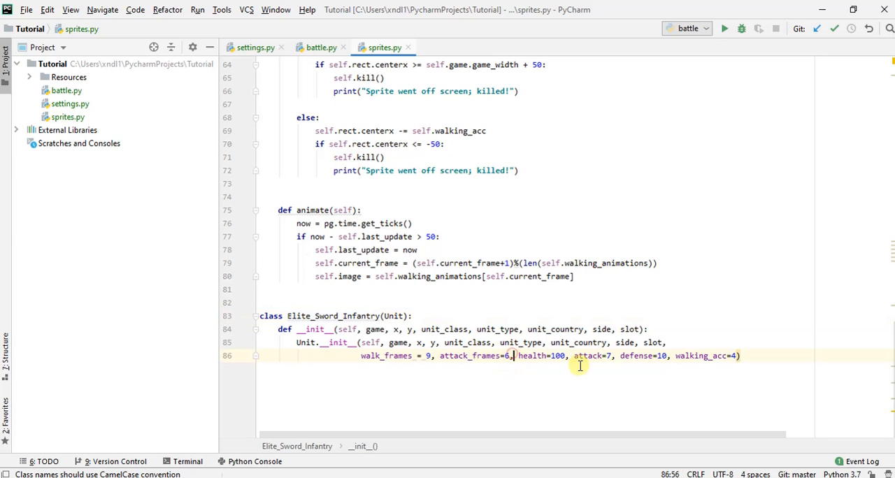
{"action": "type", "text": "attacking_range="}
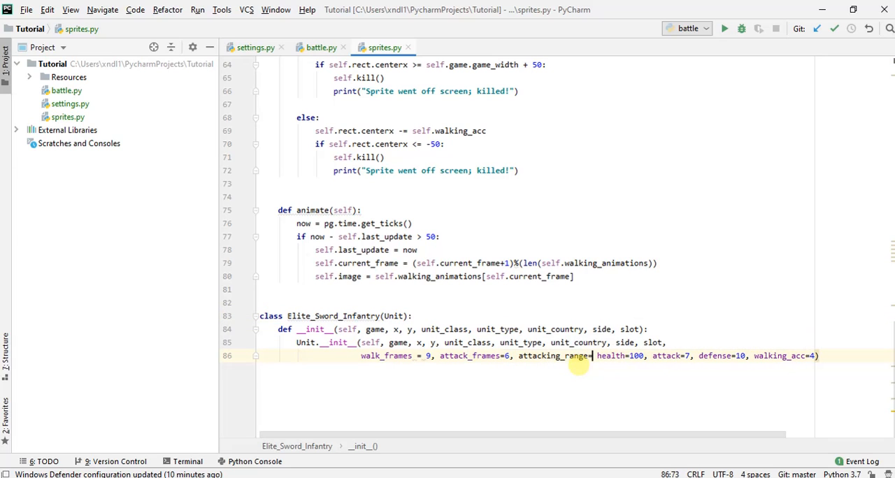
{"action": "type", "text": "=60,"}
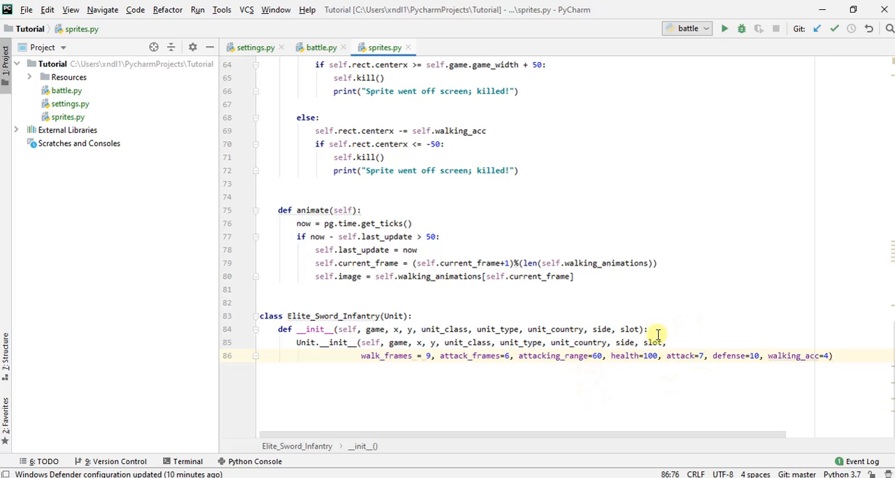
{"action": "mouse_move", "coordinate": [553, 305]}
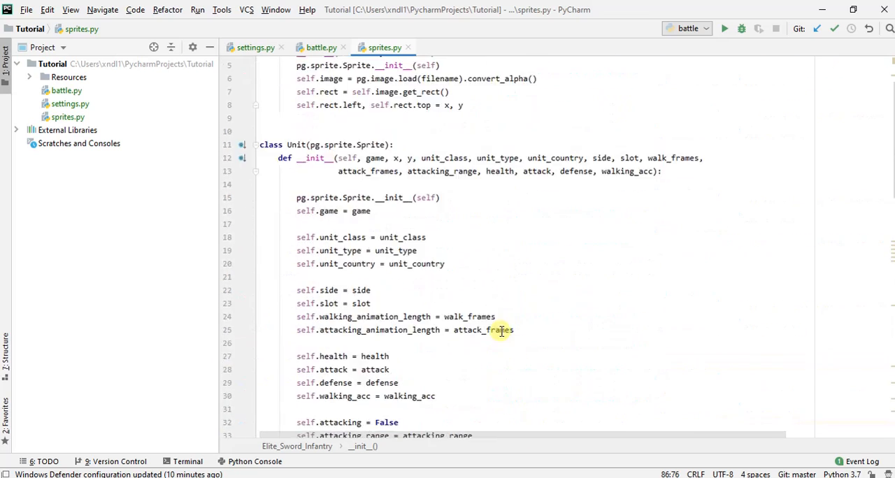
{"action": "scroll", "scroll_direction": "down", "scroll_amount": 3}
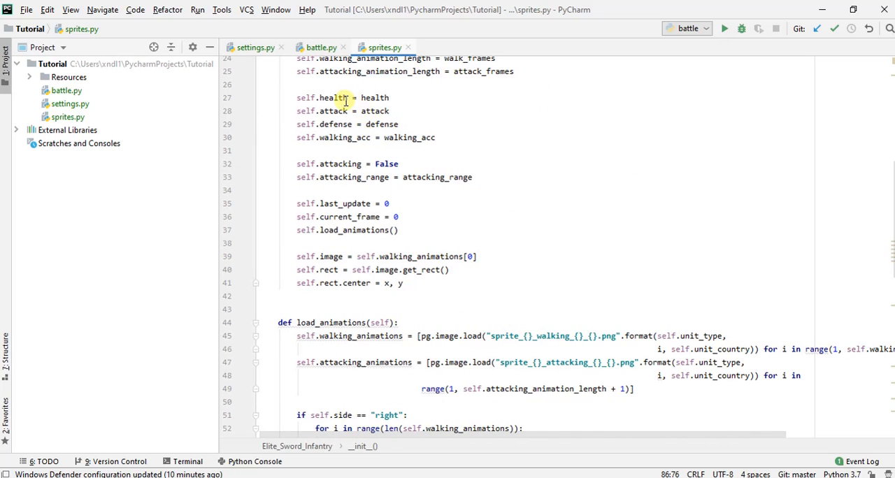
{"action": "mouse_move", "coordinate": [369, 97]}
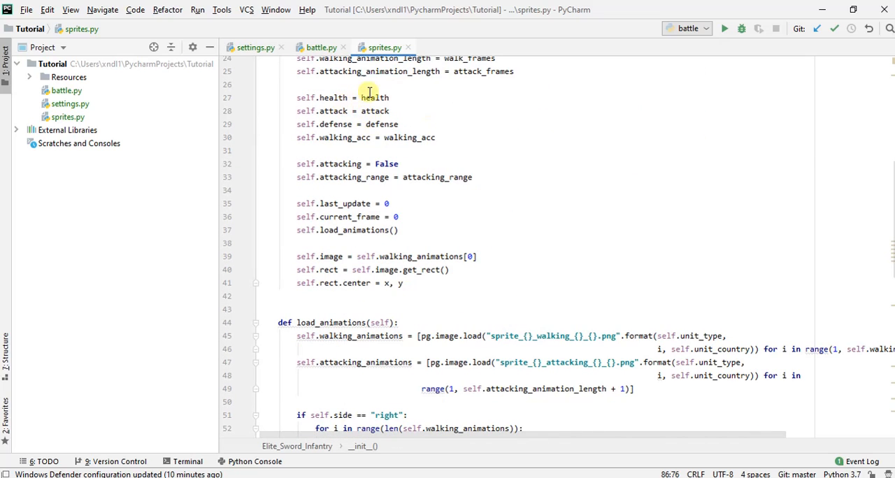
{"action": "mouse_move", "coordinate": [343, 185]}
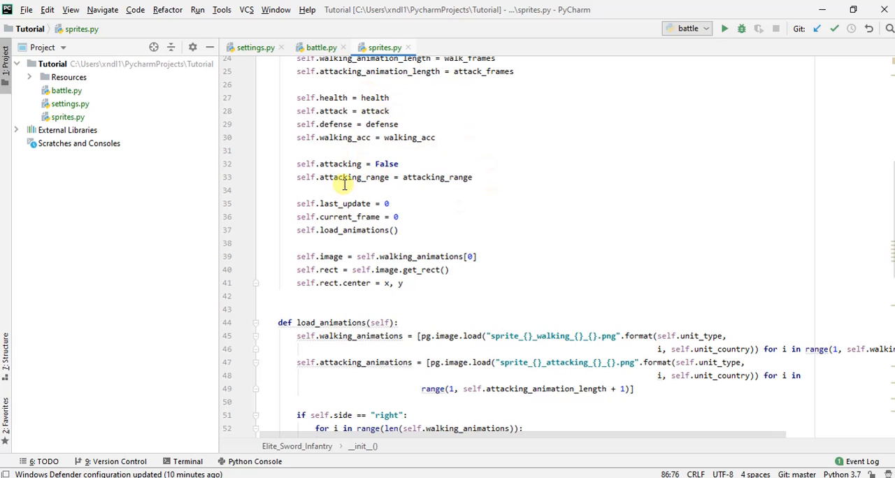
{"action": "left_click", "coordinate": [322, 48]}
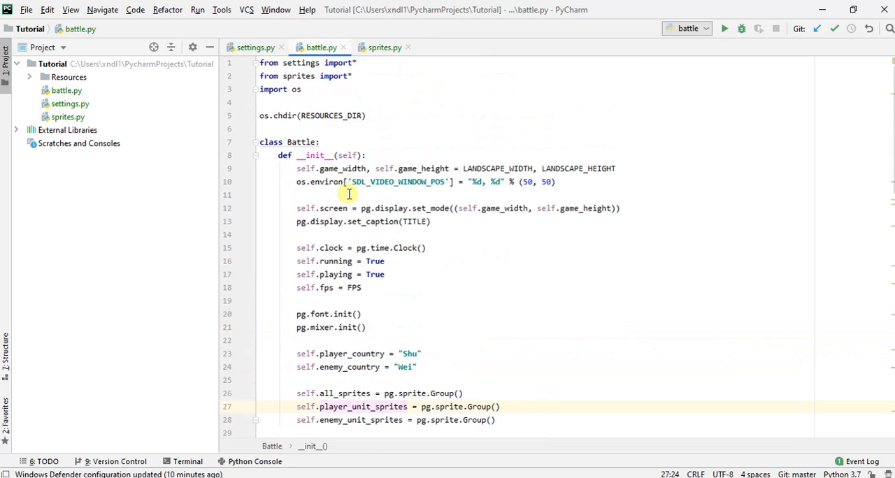
{"action": "scroll", "scroll_direction": "down", "scroll_amount": 3}
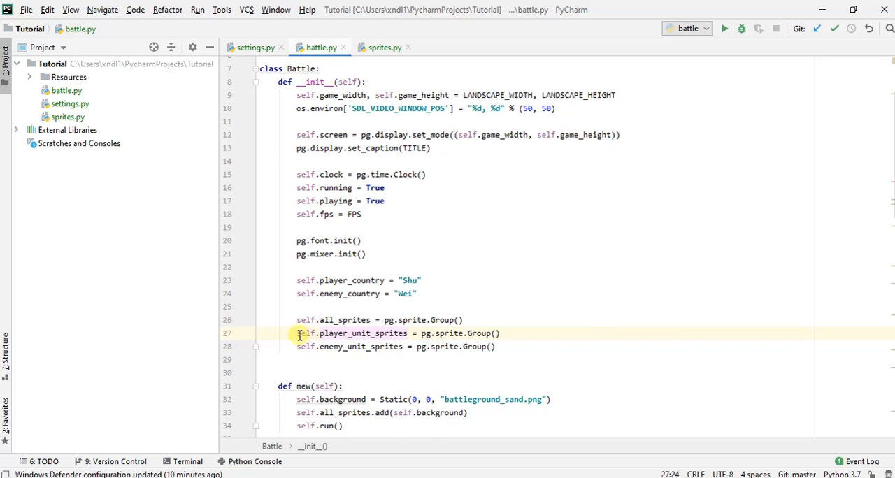
{"action": "left_click_drag", "start_coordinate": [297, 333], "coordinate": [408, 346]}
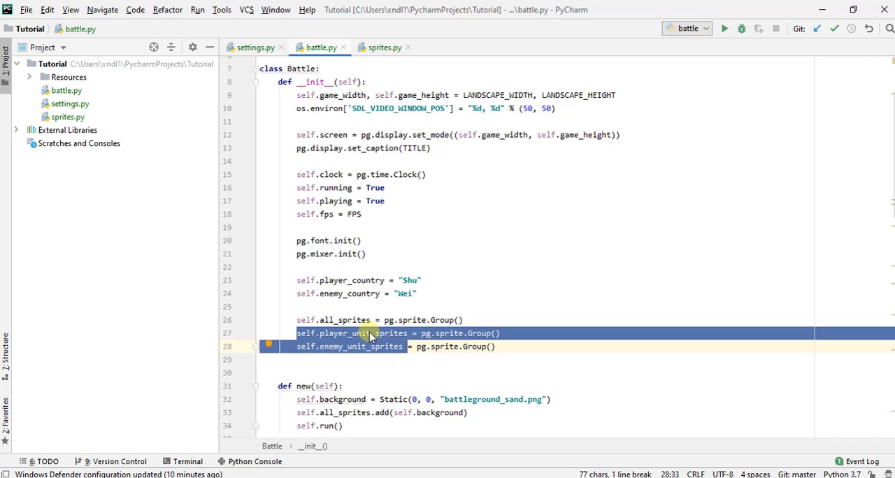
{"action": "mouse_move", "coordinate": [404, 319]}
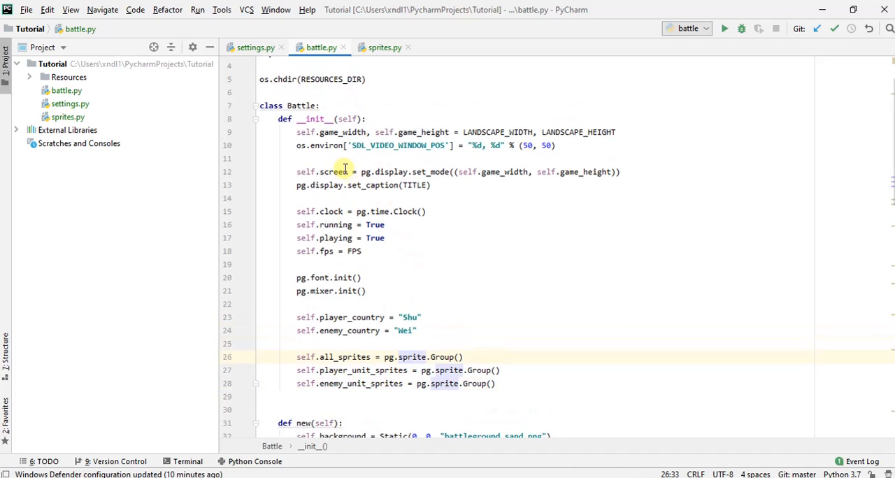
{"action": "left_click", "coordinate": [384, 48]}
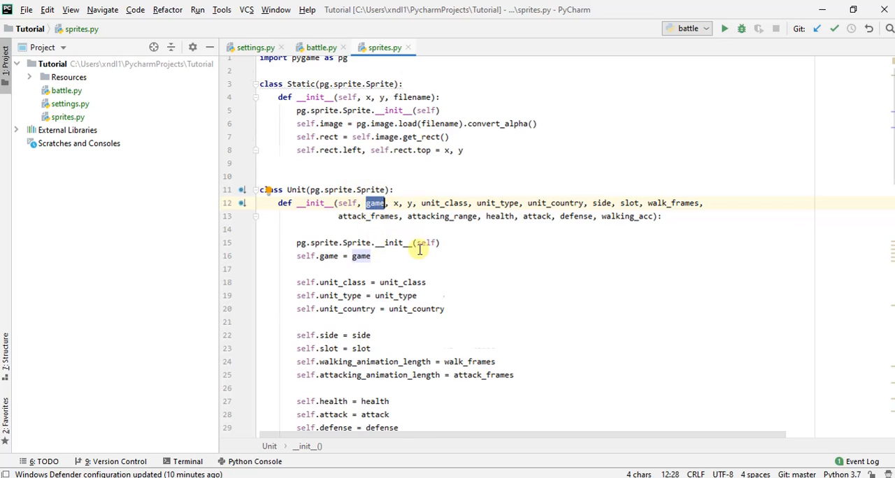
Assign self.game.enemy_unit_sprites as the enemy group when self.side == "left".
{"action": "scroll", "scroll_direction": "down", "scroll_amount": 3}
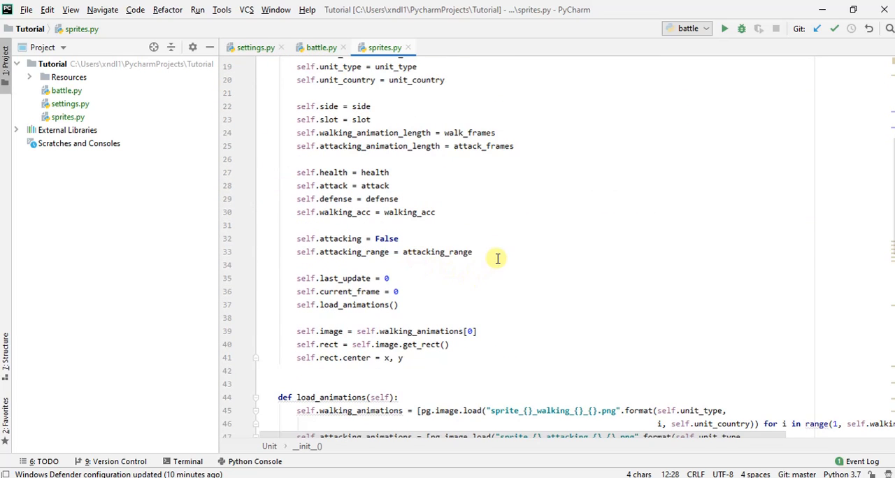
{"action": "key", "text": "enter"}
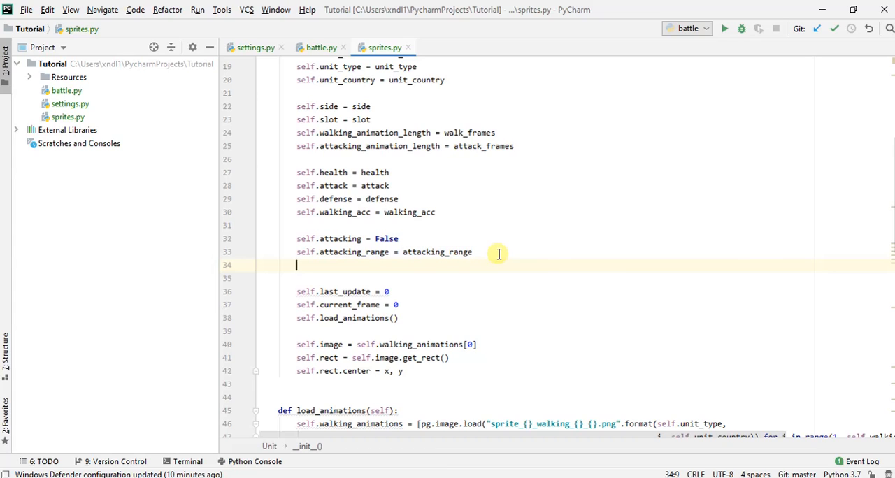
{"action": "type", "text": "if self.side ="}
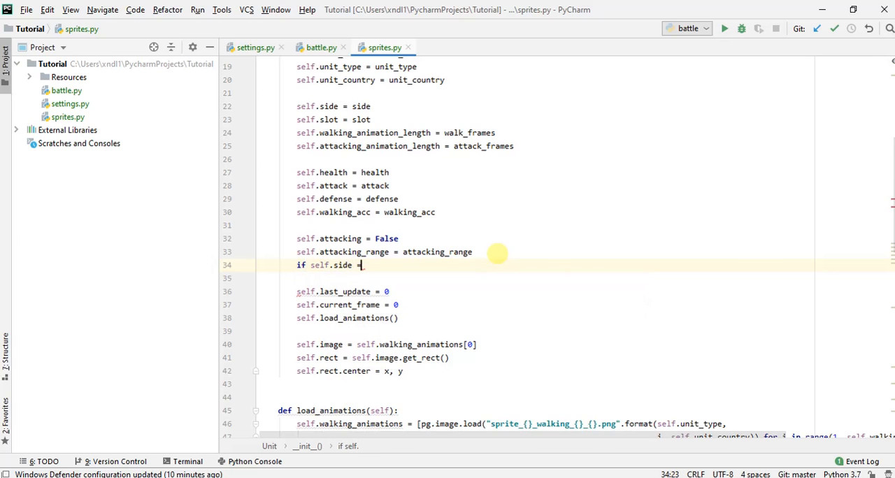
{"action": "type", "text": "= \"left\":"}
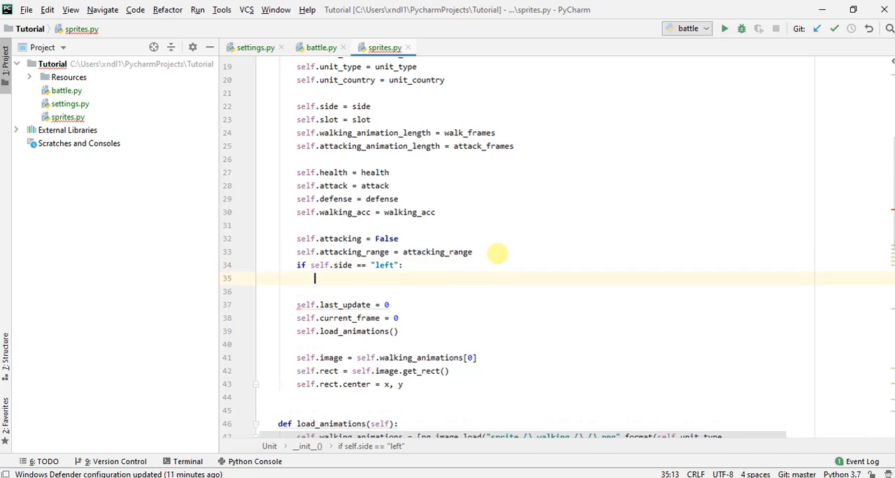
{"action": "type", "text": "self.enemy_sprite = self.game.enemy"}
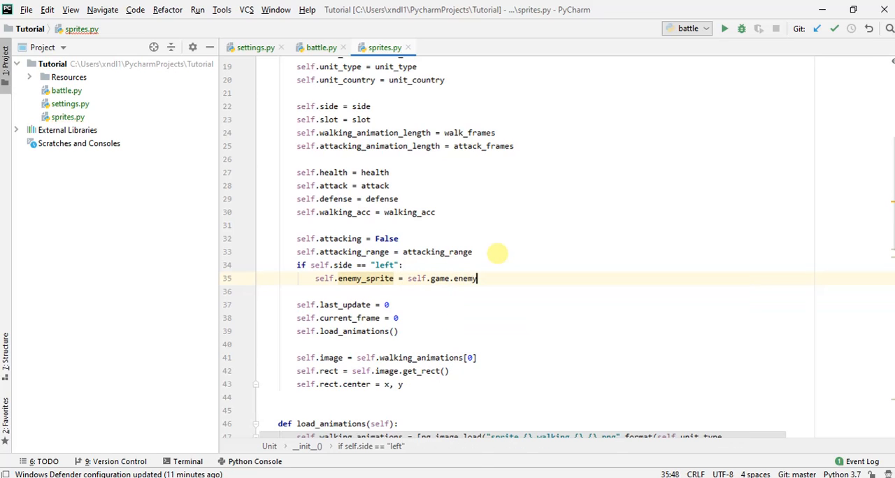
{"action": "type", "text": "_unit_sprite"}
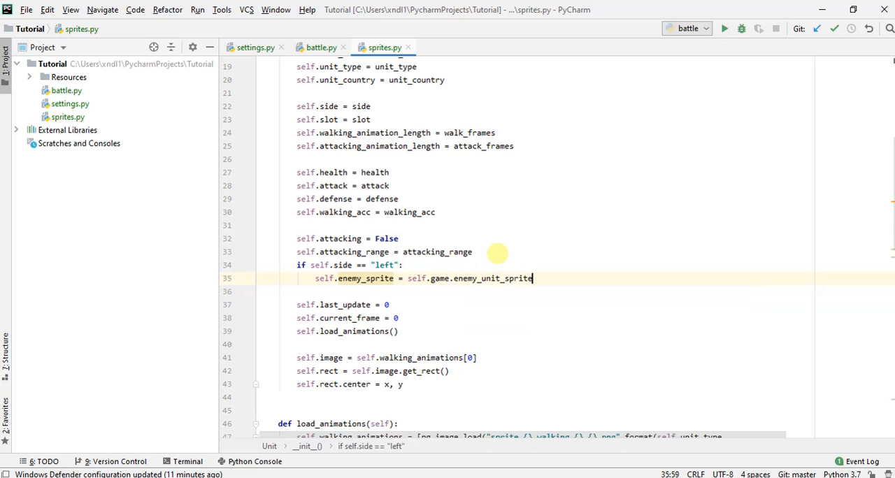
{"action": "type", "text": "s"}
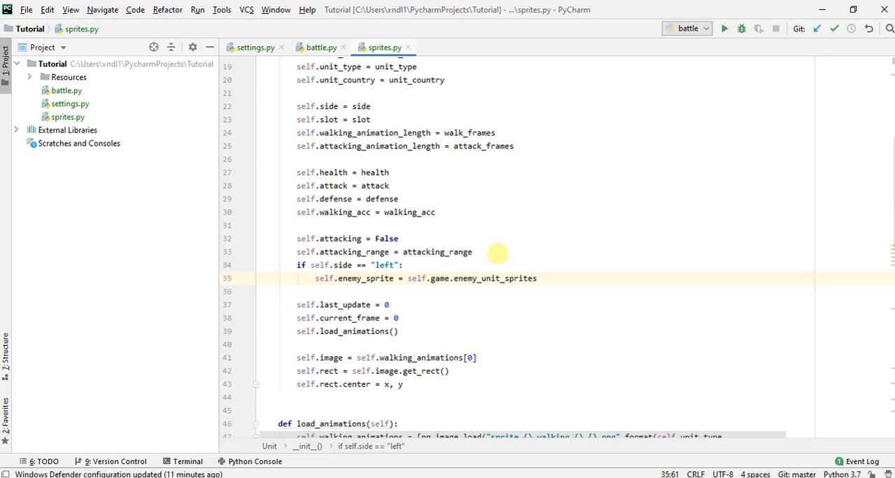
Add an else branch assigning self.game.player_unit_sprites as the enemy group.
{"action": "key", "text": "enter"}
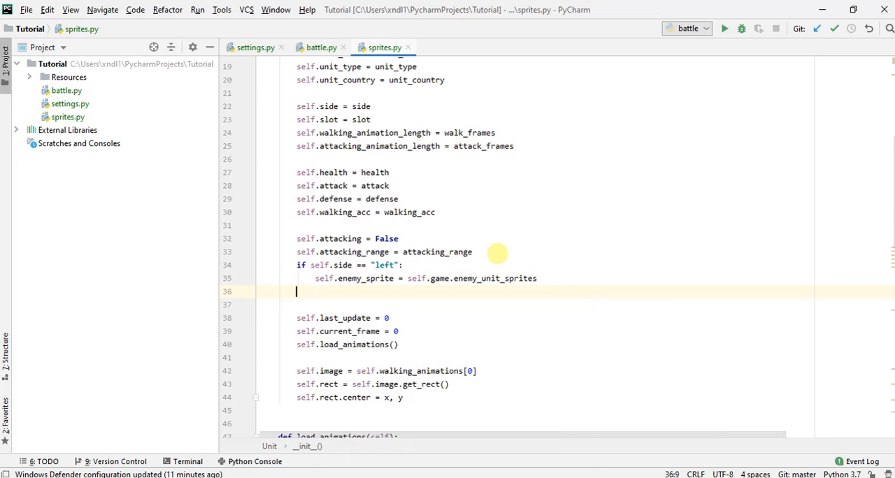
{"action": "type", "text": "else:"}
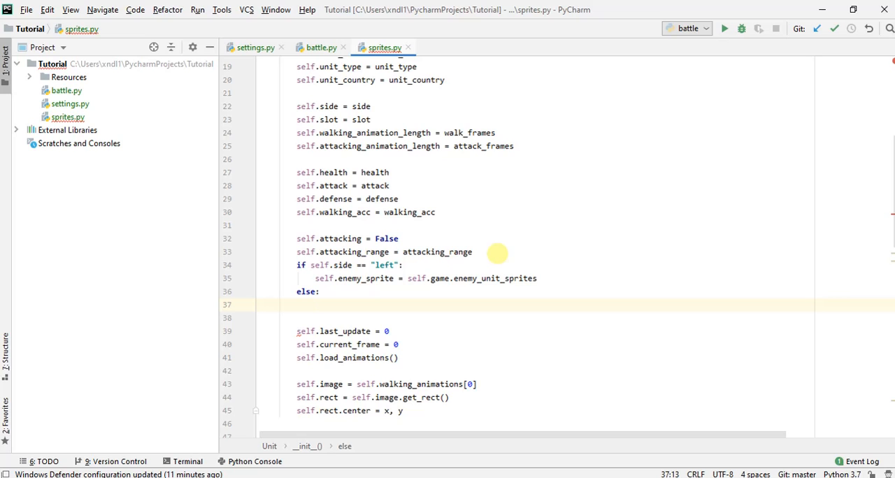
{"action": "type", "text": "self.enemy_sprite = self."}
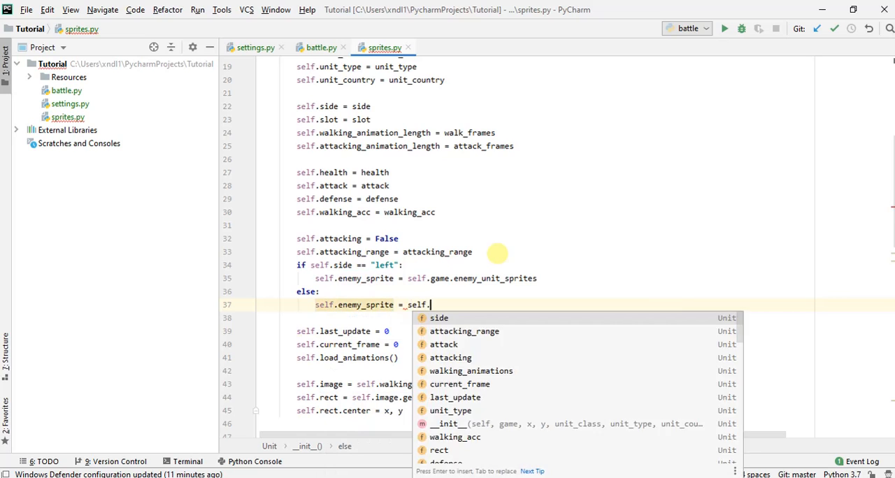
{"action": "type", "text": "game.player_unit_sprites"}
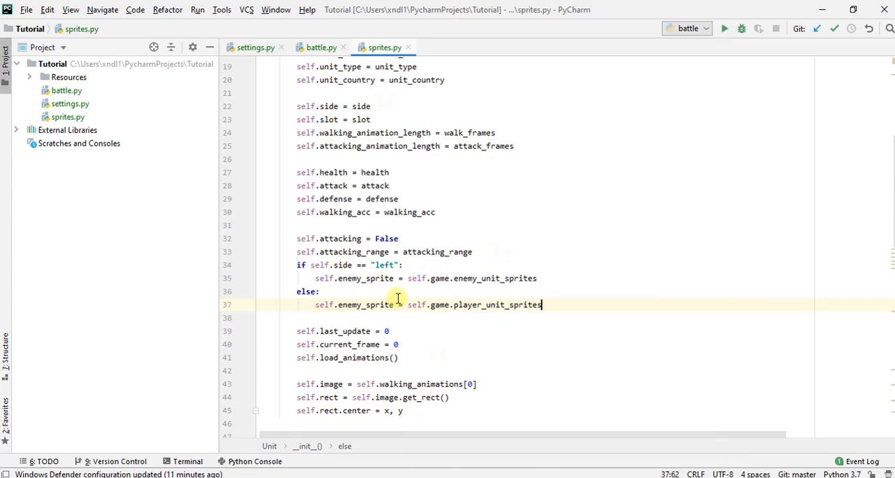
{"action": "mouse_move", "coordinate": [509, 317]}
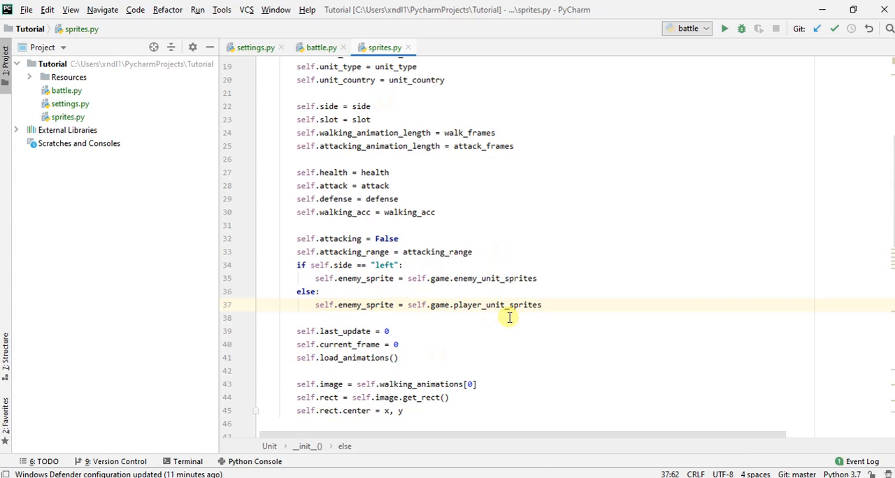
Create enemy_sprites_same_slot = pg.sprite.Group() in update().
{"action": "scroll", "scroll_direction": "down", "scroll_amount": 3}
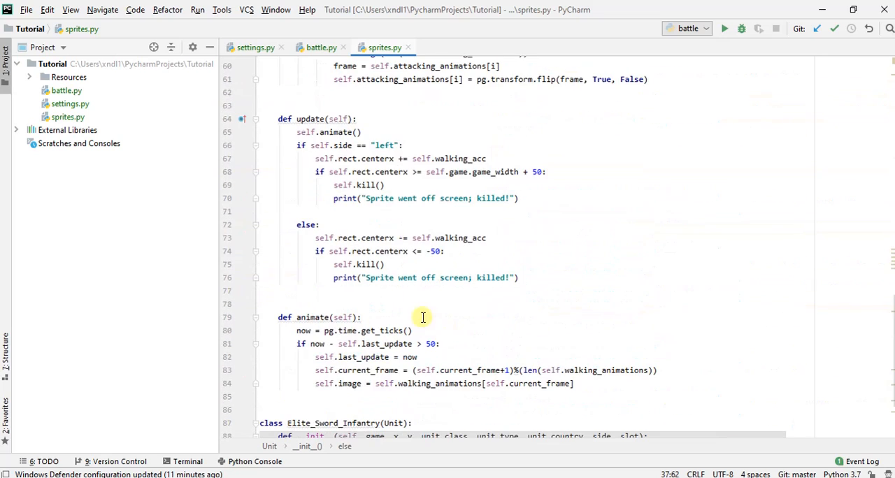
{"action": "mouse_move", "coordinate": [397, 178]}
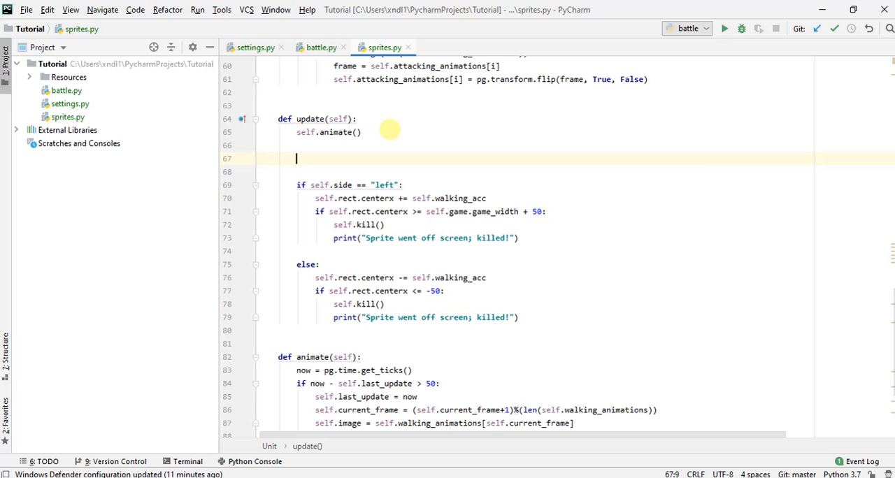
{"action": "type", "text": "self.e"}
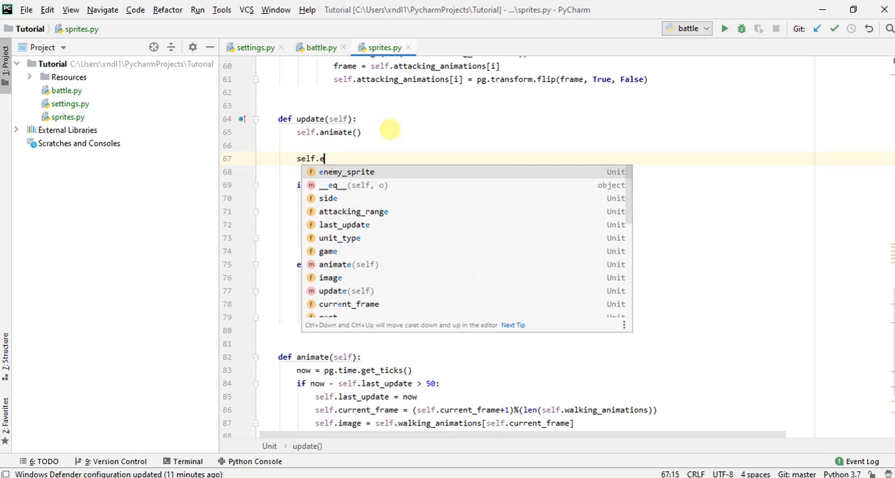
{"action": "type", "text": "enemy_sp"}
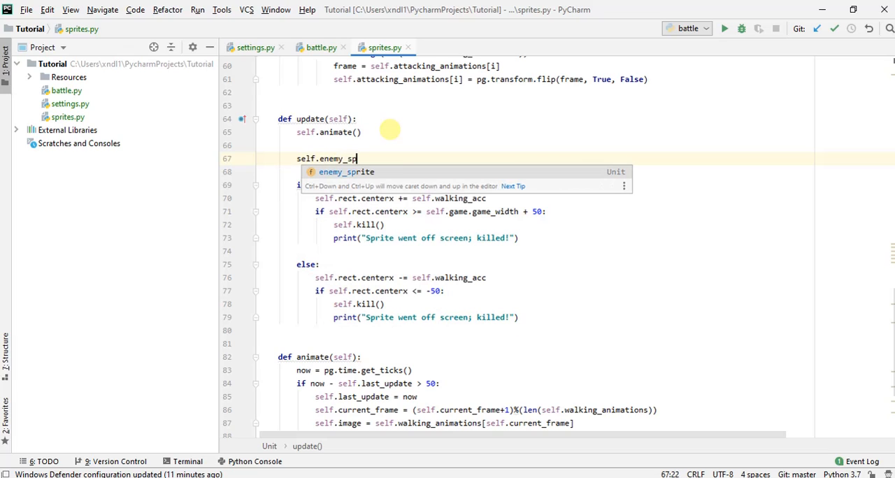
{"action": "type", "text": "rites_same_s"}
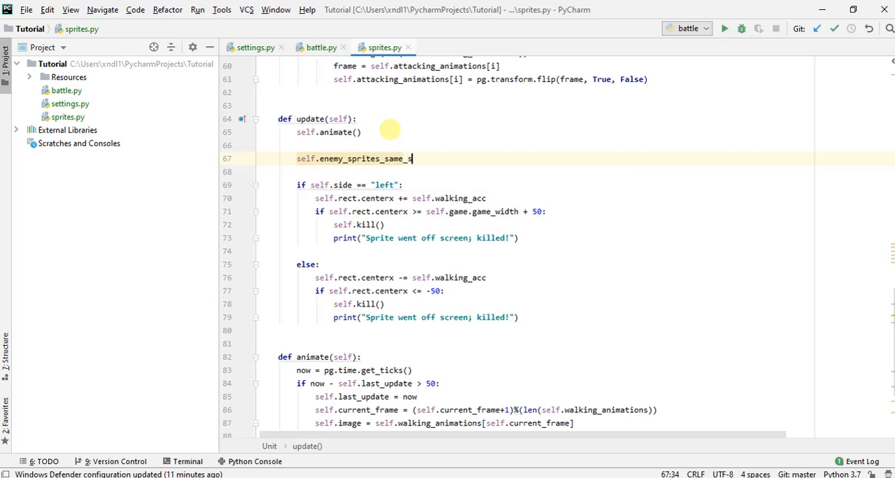
{"action": "type", "text": "lot ="}
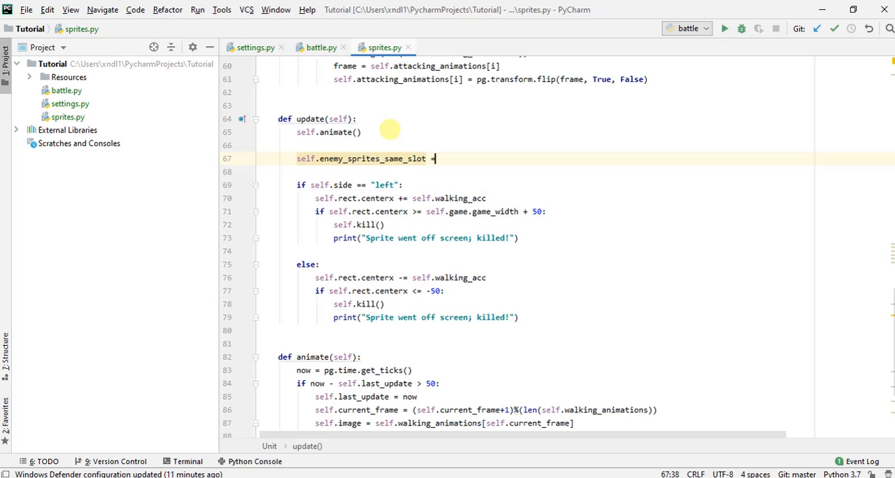
{"action": "type", "text": "_pg.sprite.Group("}
{"action": "left_click", "coordinate": [555, 171]}
{"action": "type", "text": "for"}
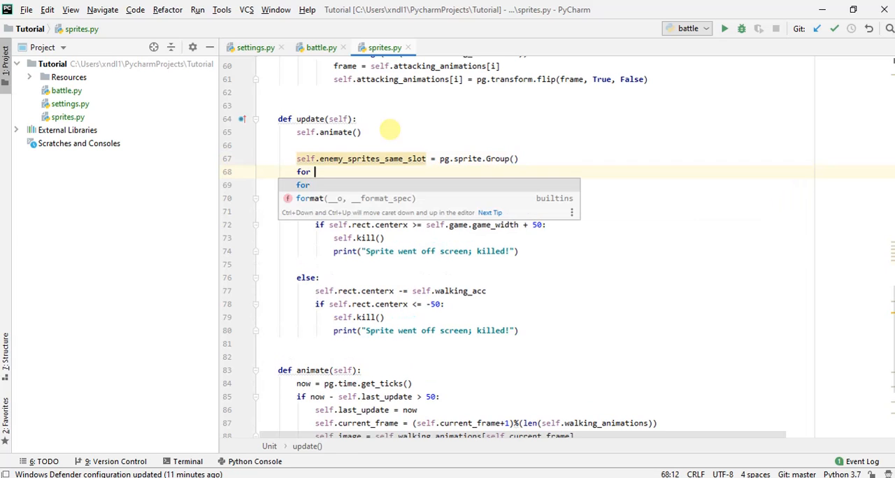
Loop over enemy sprites, adding each whose slot equals self.slot to enemy_sprites_same_slot.
{"action": "type", "text": "enemy_sprite"}
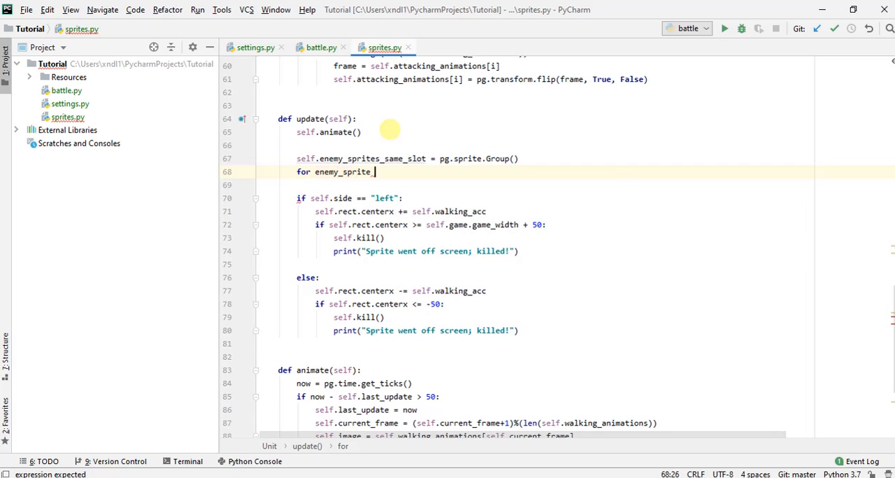
{"action": "type", "text": "in self.enemy_sprites:"}
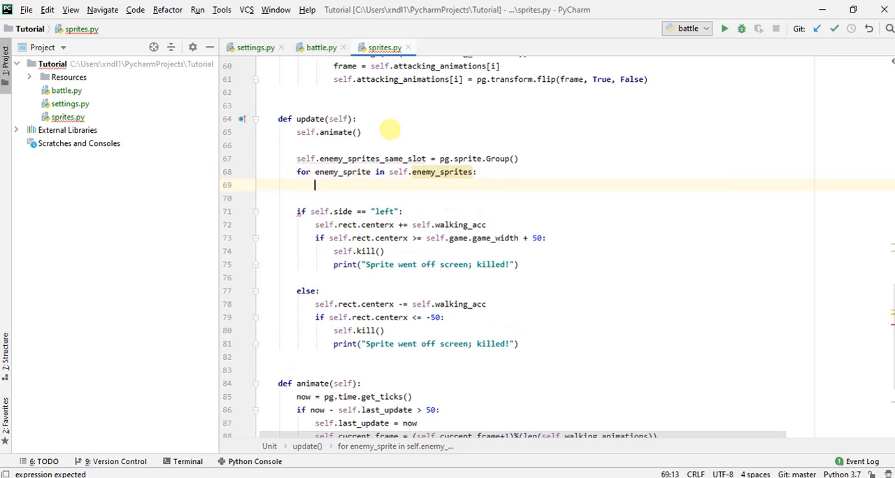
{"action": "type", "text": "if"}
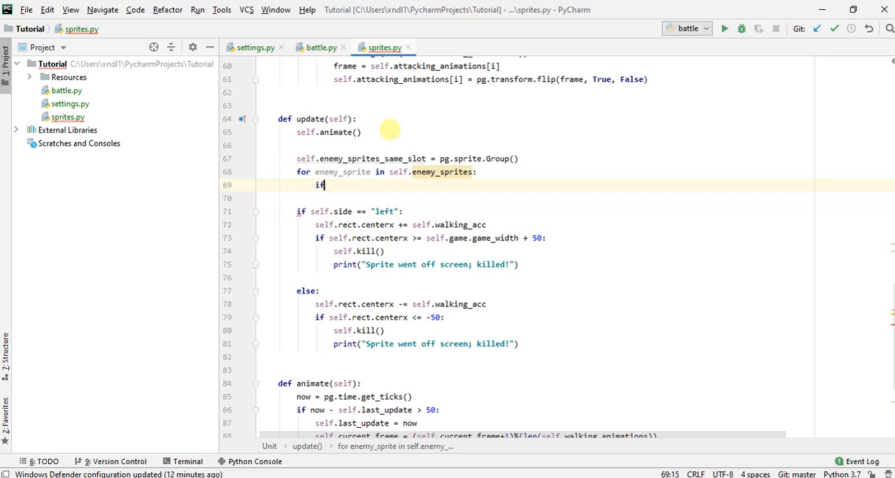
{"action": "type", "text": "self.slot"}
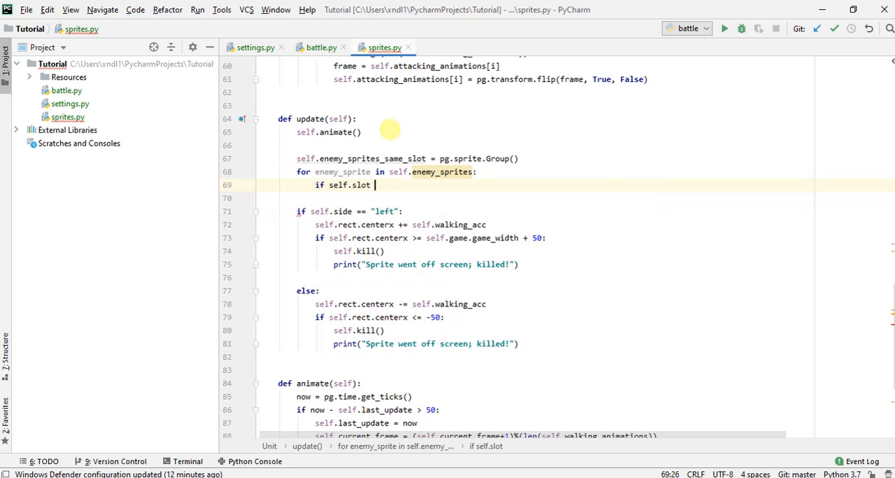
{"action": "type", "text": "== enem"}
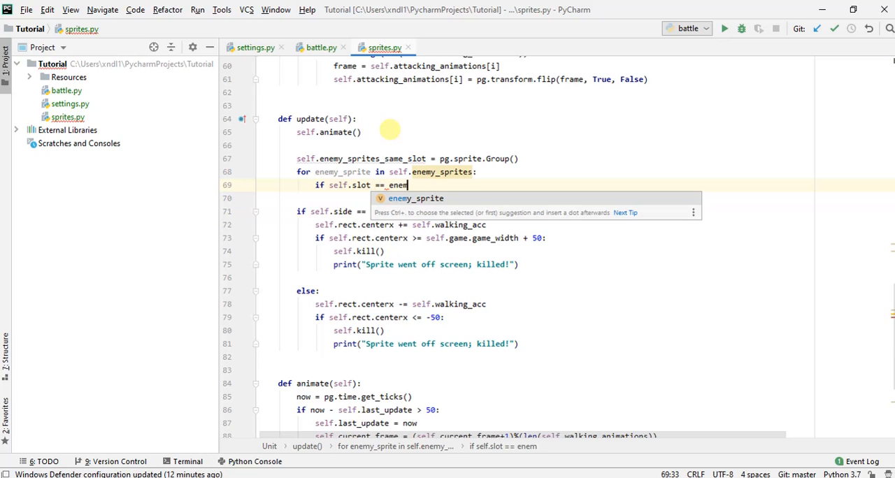
{"action": "type", "text": "enemy_sprite.slot:"}
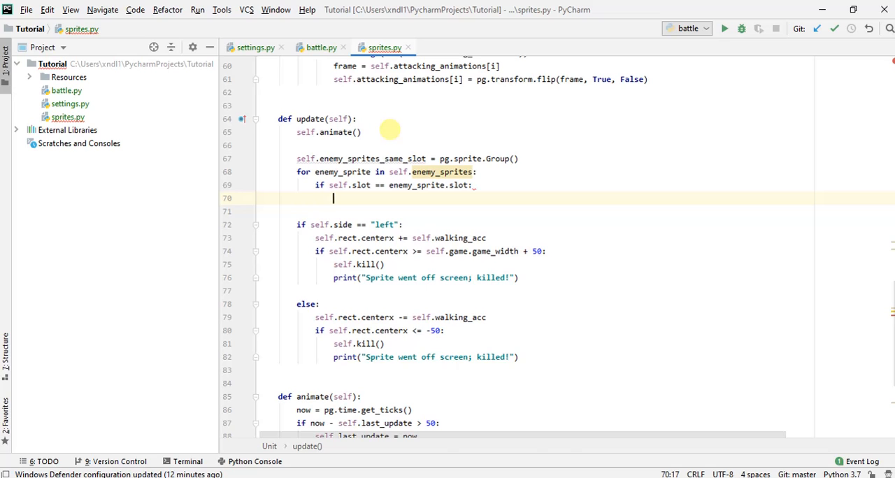
{"action": "type", "text": "self.enemy_sprites_same_slot.add("}
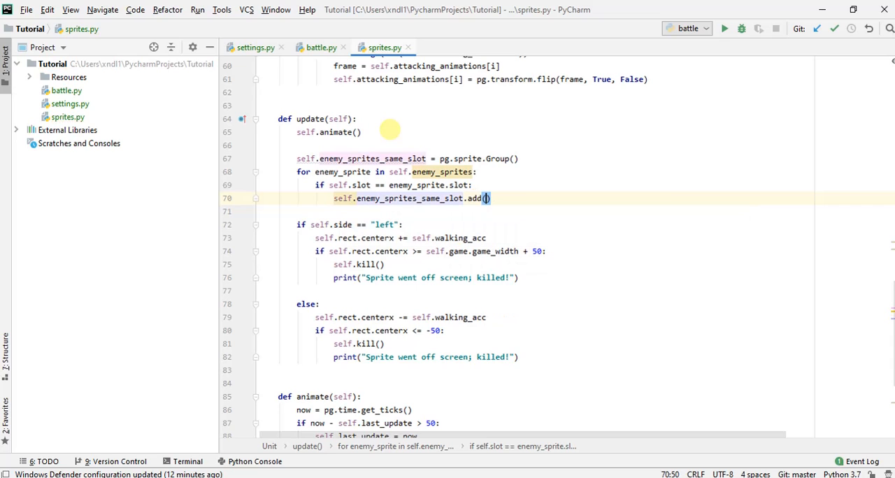
{"action": "type", "text": "enemy_sprite"}
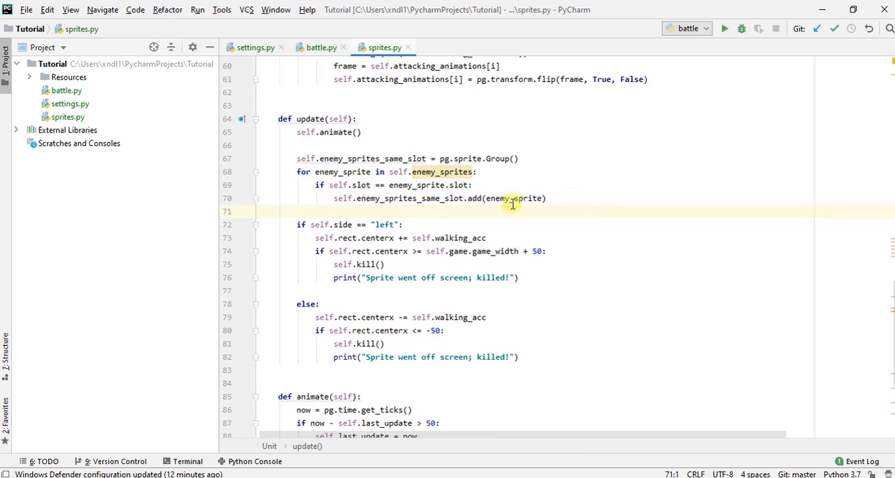
{"action": "mouse_move", "coordinate": [502, 190]}
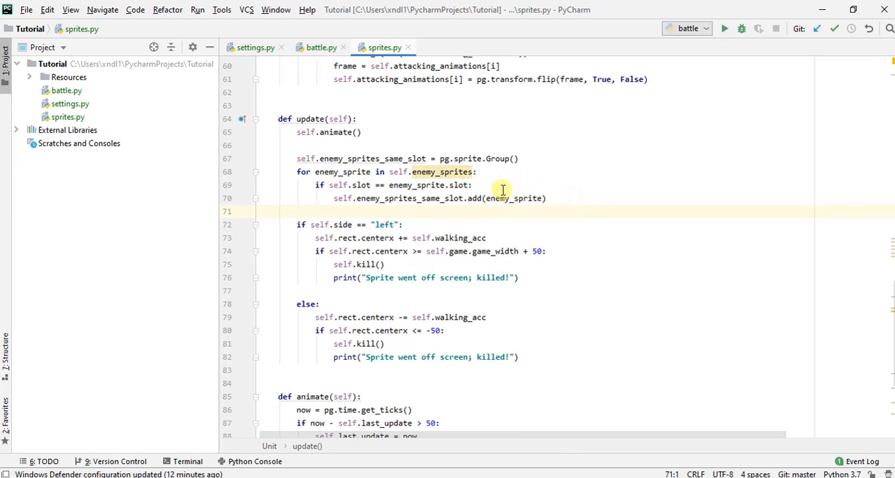
{"action": "mouse_move", "coordinate": [442, 172]}
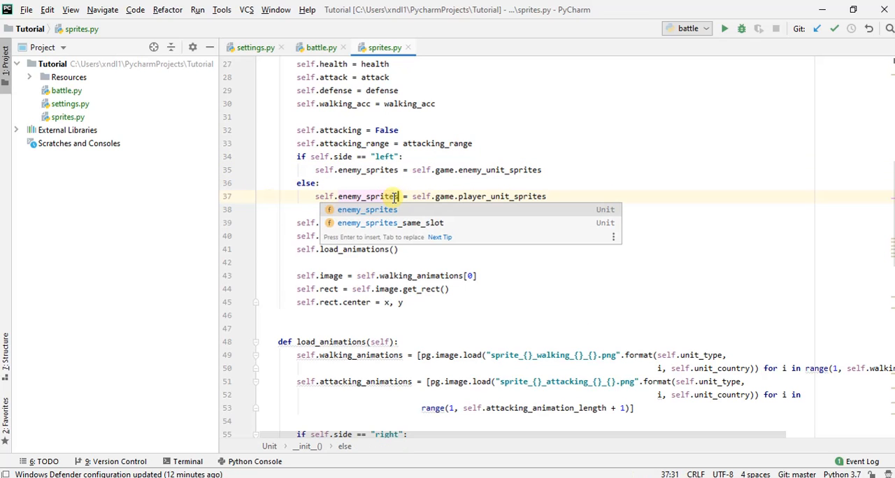
Revisit the enemy_sprites assignment in __init__ and scroll back to update().
{"action": "scroll", "scroll_direction": "down", "scroll_amount": 3}
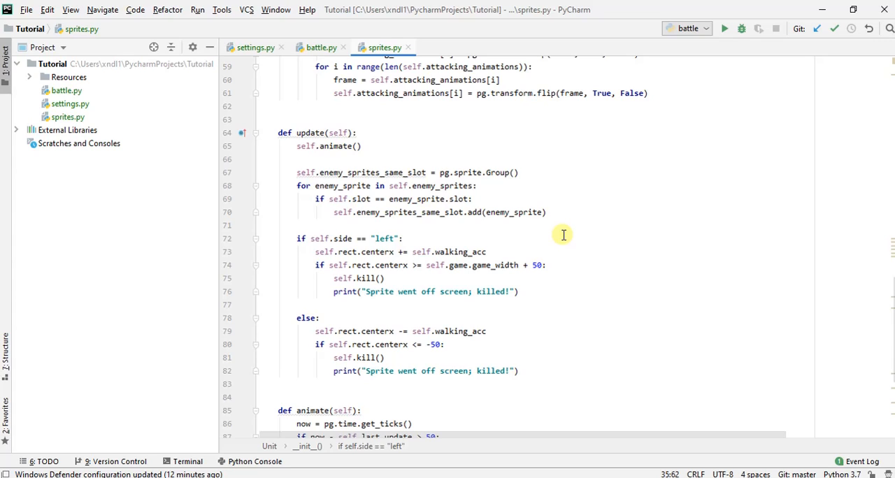
{"action": "mouse_move", "coordinate": [509, 246]}
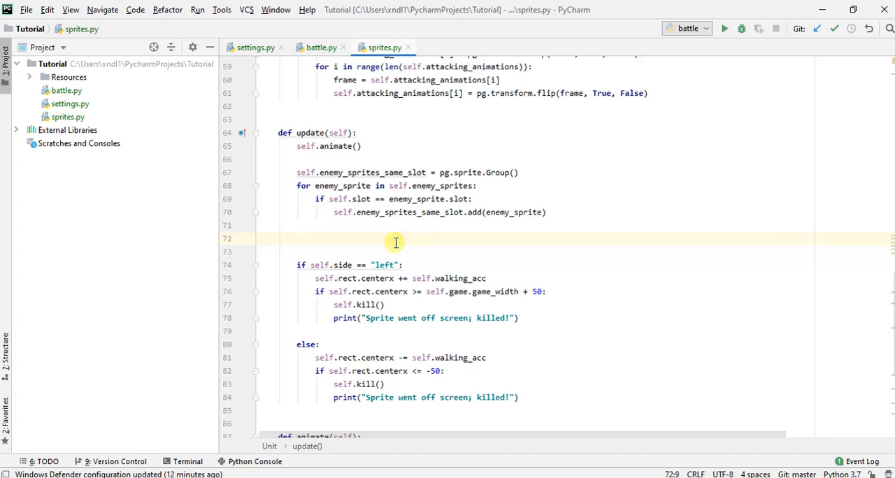
When not attacking, loop same-slot enemies and check abs distance against self.attacking_range.
{"action": "type", "text": "if not self.attacking:"}
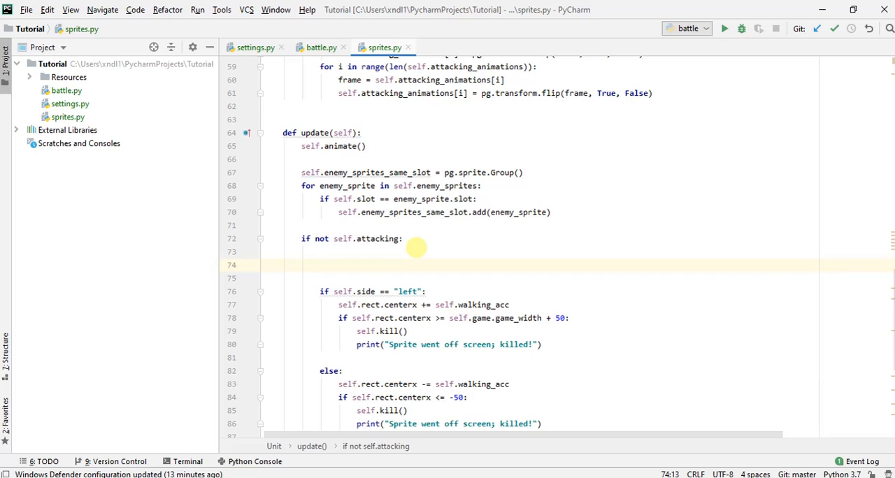
{"action": "type", "text": "for_enemy_unit in self"}
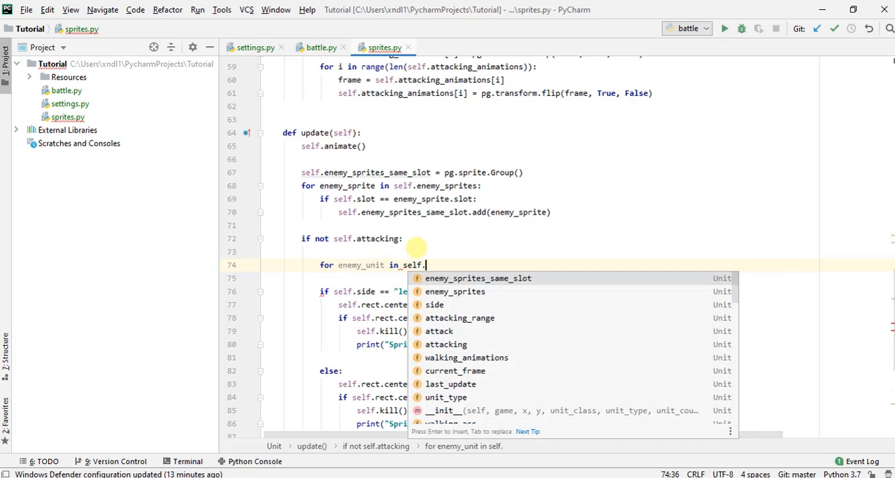
{"action": "type", "text": ".enemy_sprites_same_slot"}
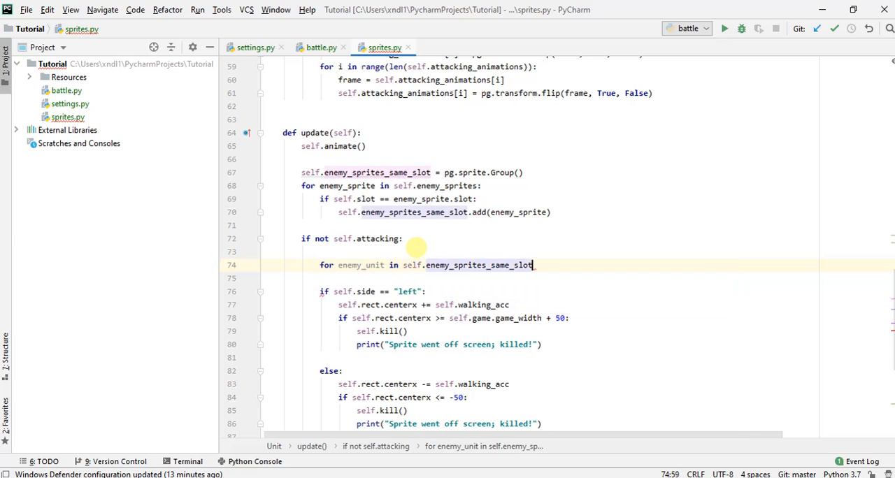
{"action": "type", "text": "if"}
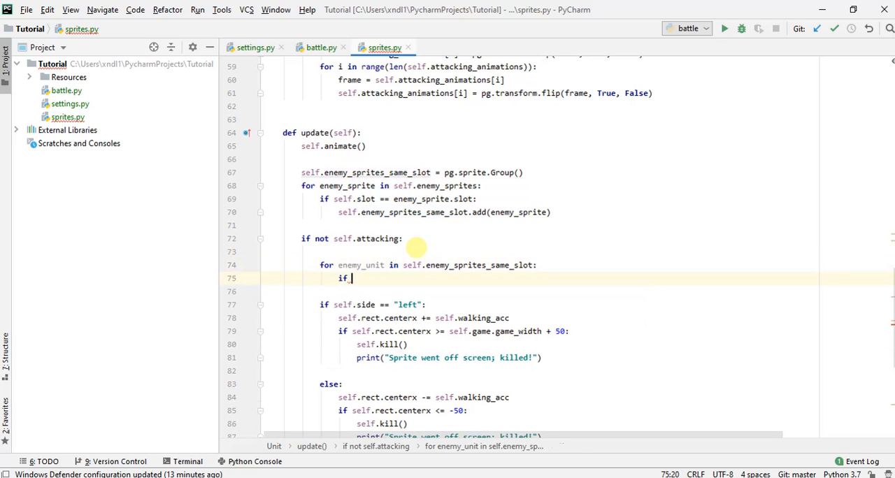
{"action": "type", "text": "abs(self.rect.centerx"}
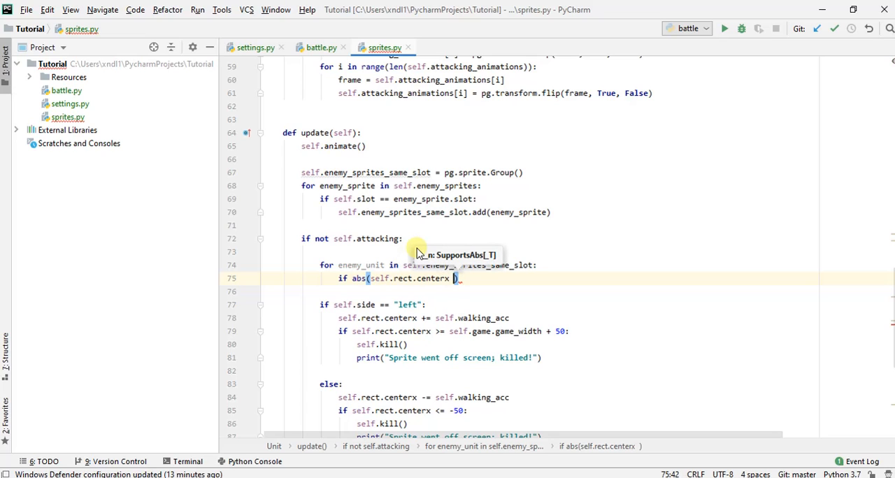
{"action": "type", "text": "-self"}
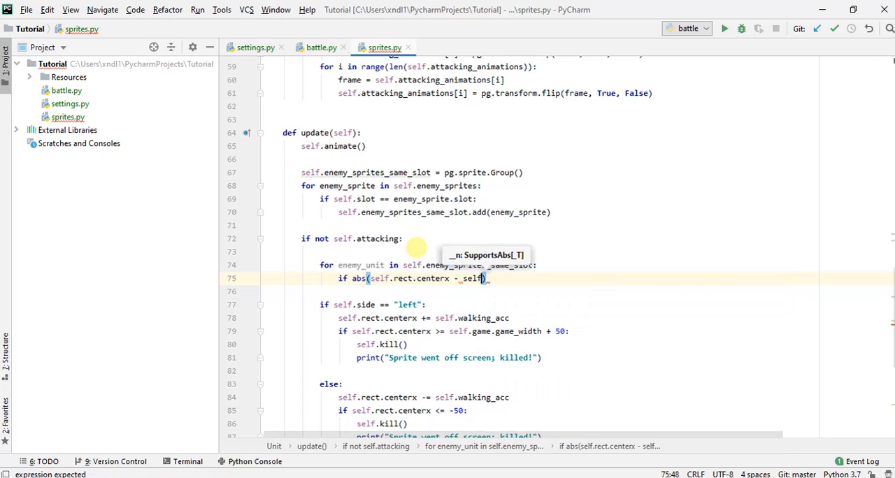
{"action": "type", "text": "enemy_unit.rect.centerx"}
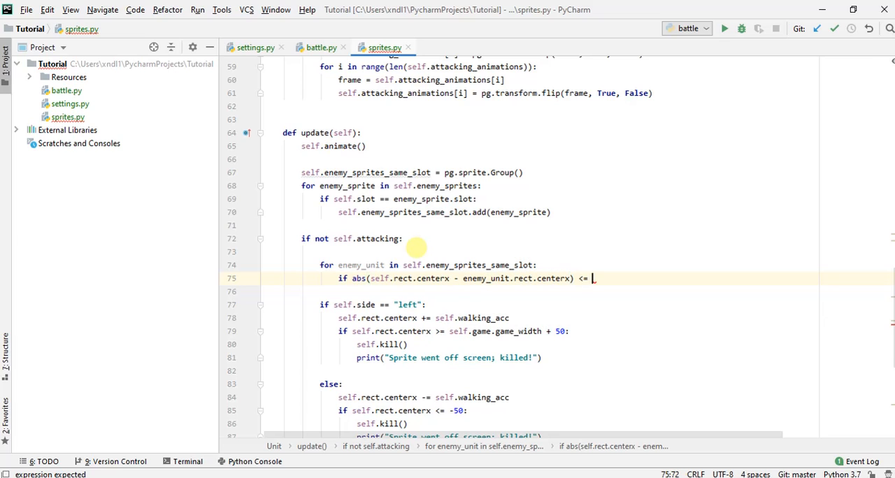
{"action": "type", "text": "self.attacking_range:"}
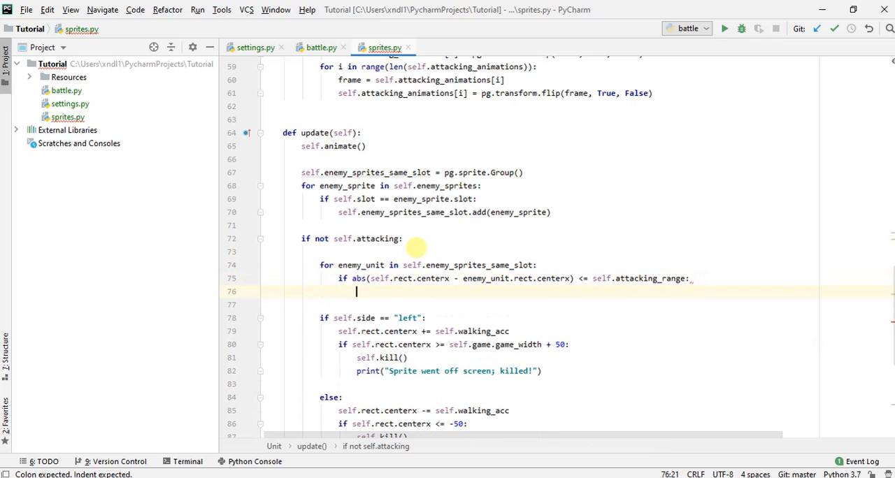
{"action": "mouse_move", "coordinate": [567, 273]}
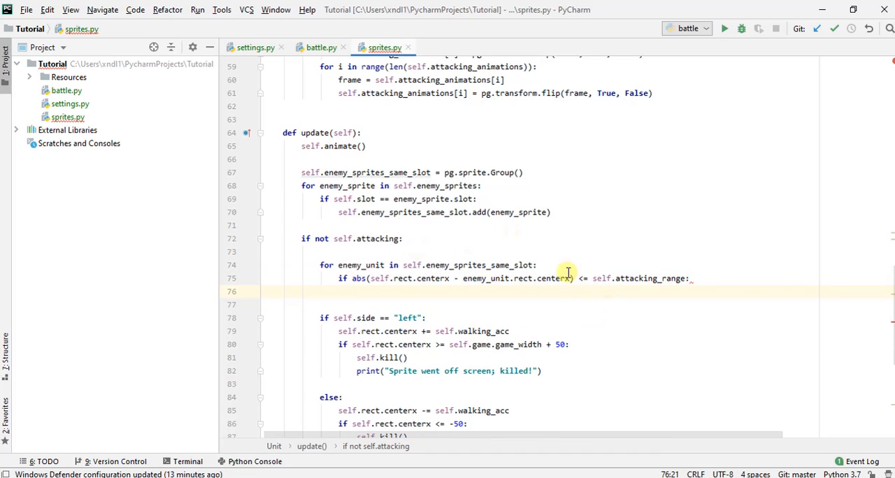
{"action": "mouse_move", "coordinate": [554, 273]}
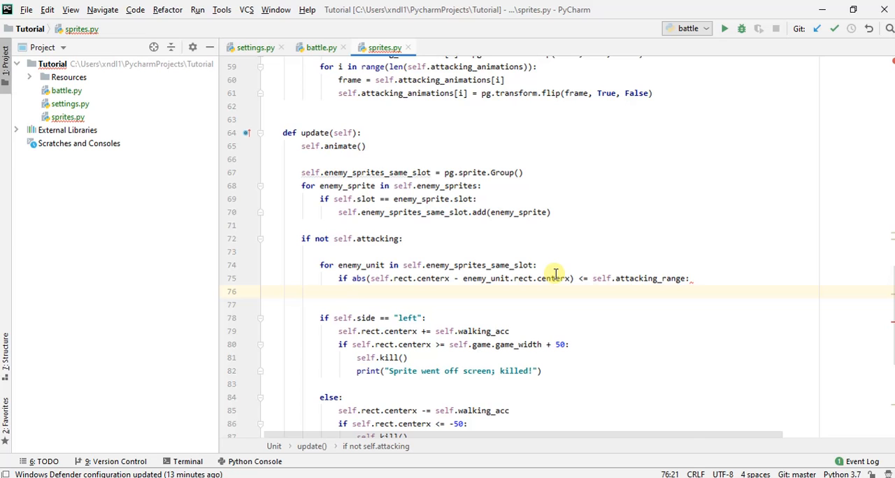
Inside that check set self.attacking = True, self.current_frame = 0, then break.
{"action": "type", "text": "self.attacking ="}
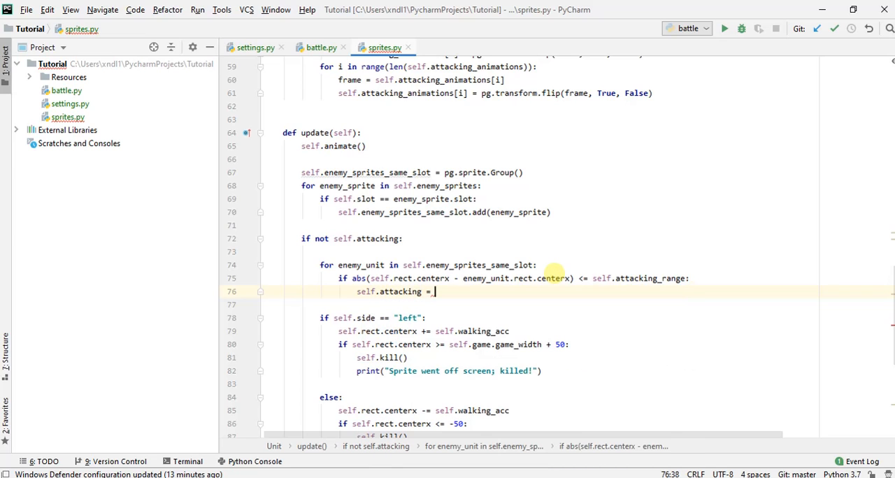
{"action": "type", "text": "True"}
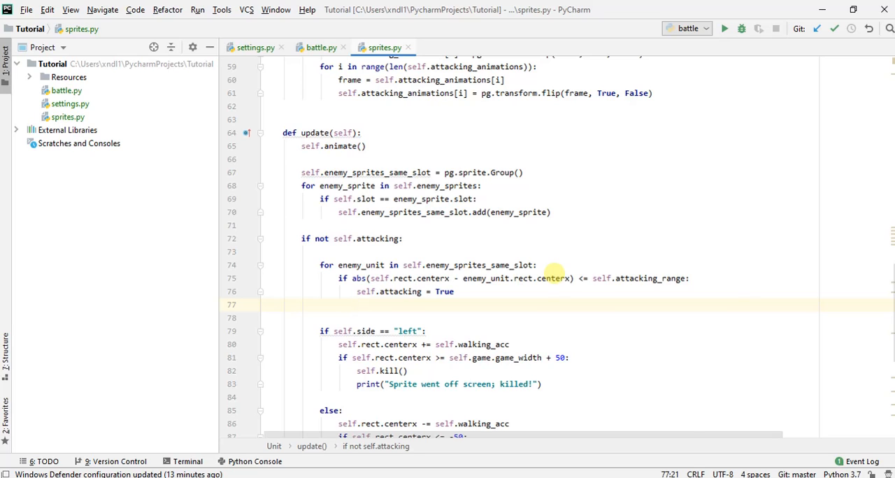
{"action": "type", "text": "self.current_frame = 0"}
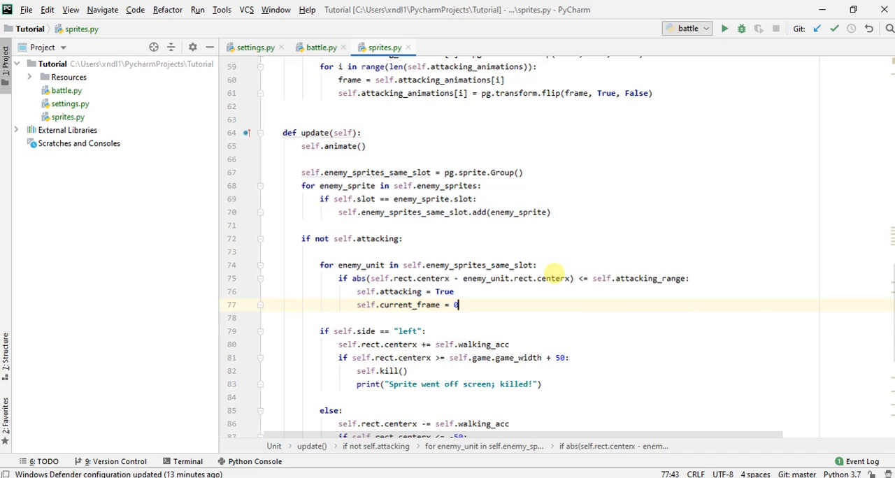
{"action": "type", "text": "break"}
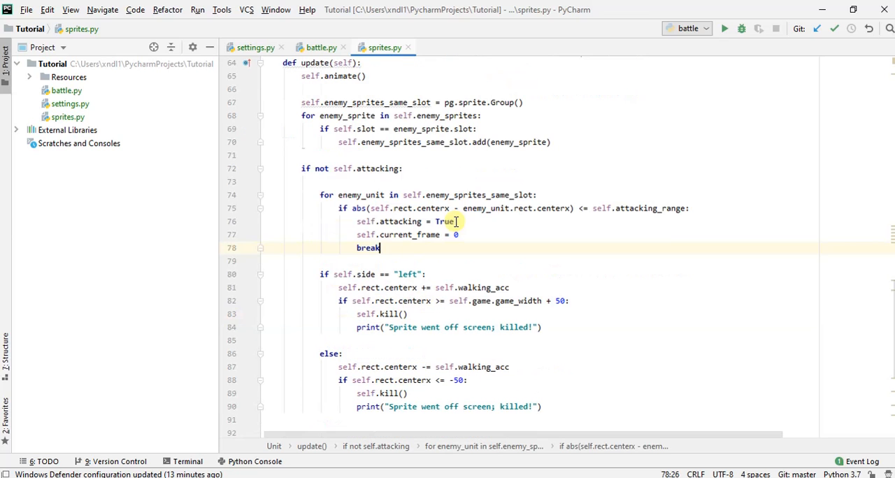
{"action": "scroll", "scroll_direction": "down", "scroll_amount": 3}
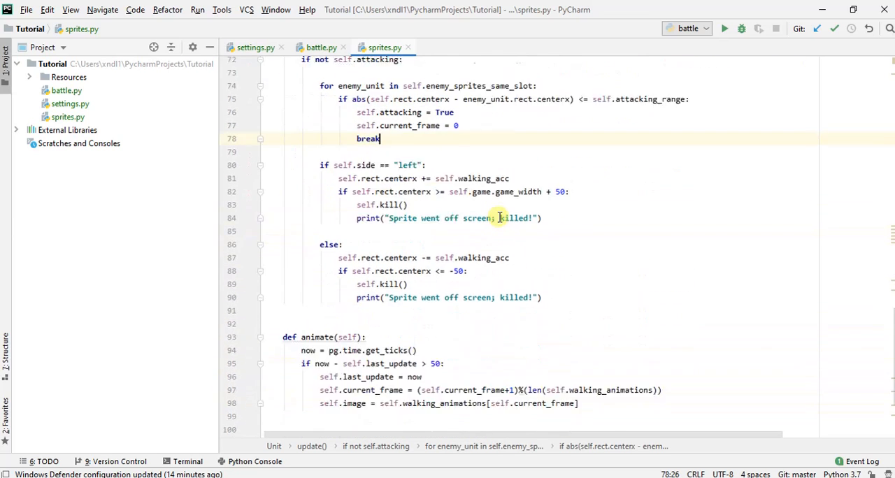
Run battle.py to watch the units stop and clash, then close the Battle window.
{"action": "left_click", "coordinate": [725, 28]}
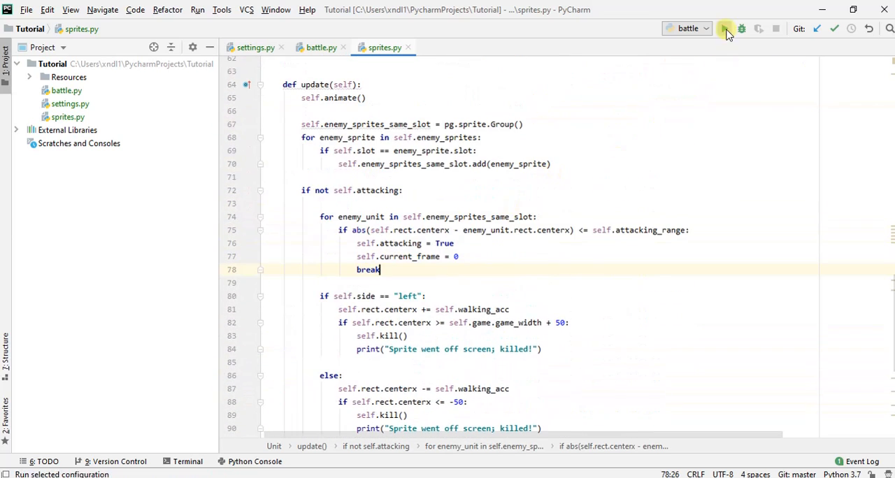
{"action": "left_click", "coordinate": [725, 28]}
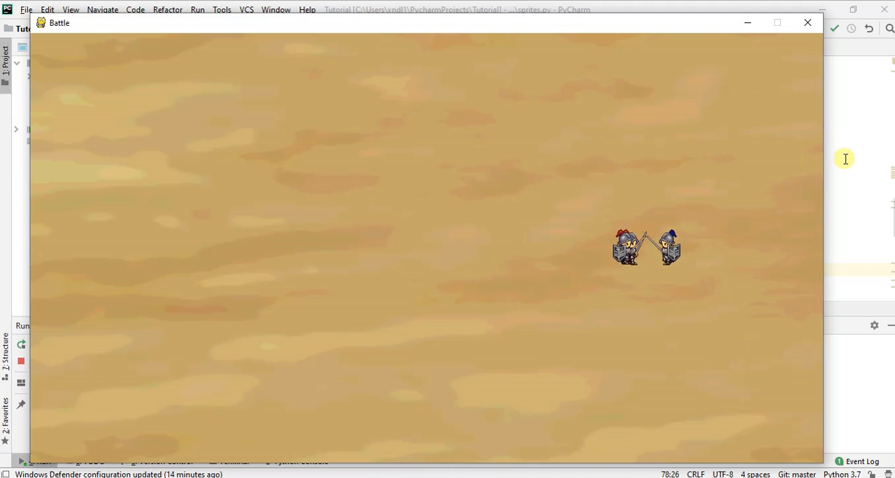
{"action": "left_click", "coordinate": [809, 23]}
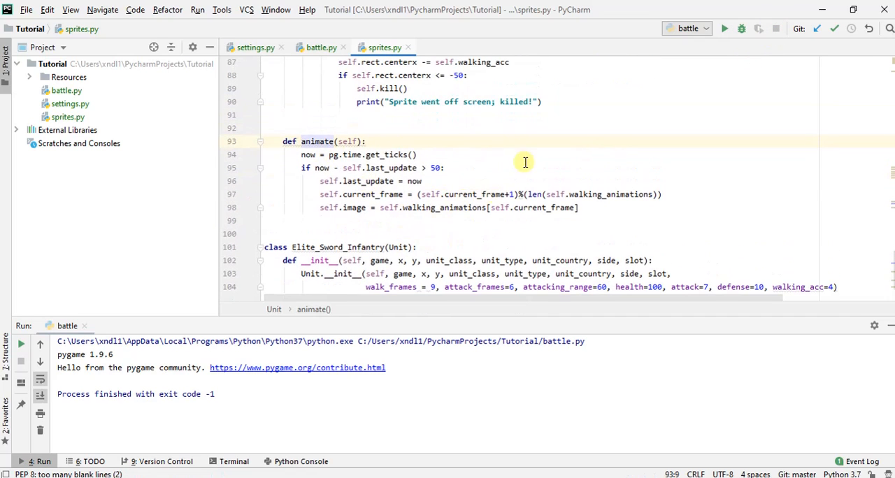
{"action": "mouse_move", "coordinate": [440, 152]}
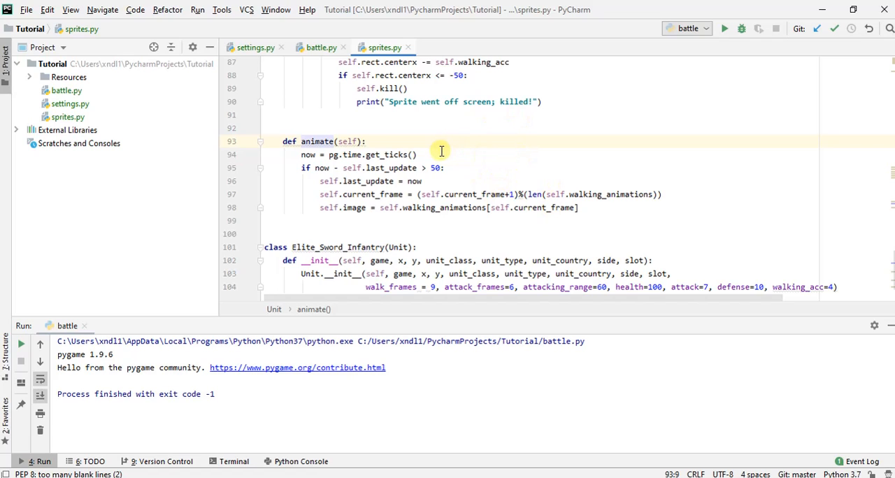
{"action": "mouse_move", "coordinate": [434, 167]}
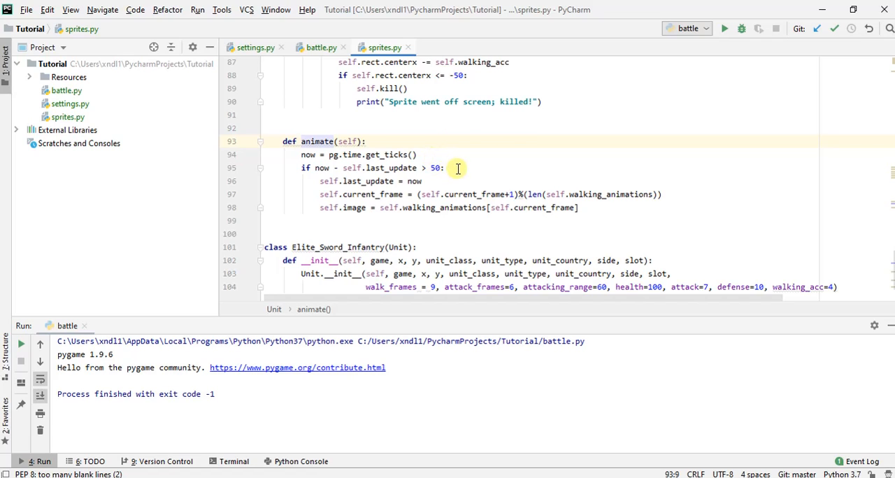
In animate(), cycle walking frames under 'if not self.attacking:' and attacking frames in the else.
{"action": "left_click", "coordinate": [445, 168]}
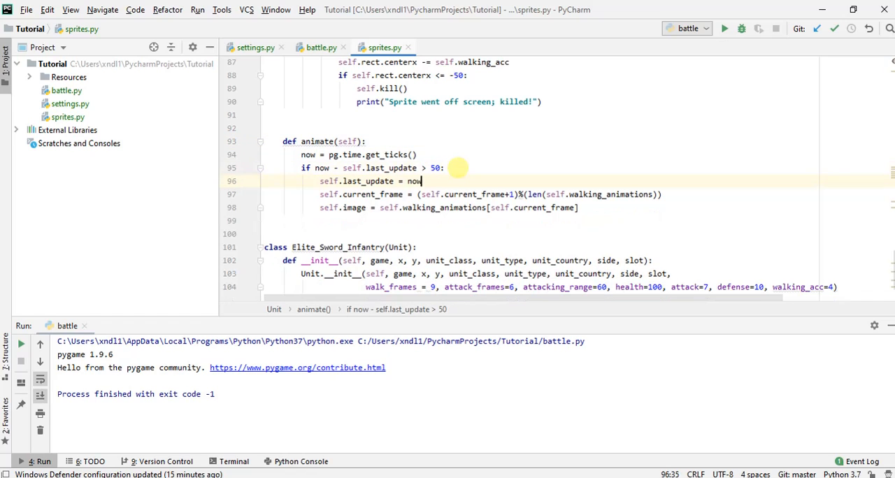
{"action": "key", "text": "enter"}
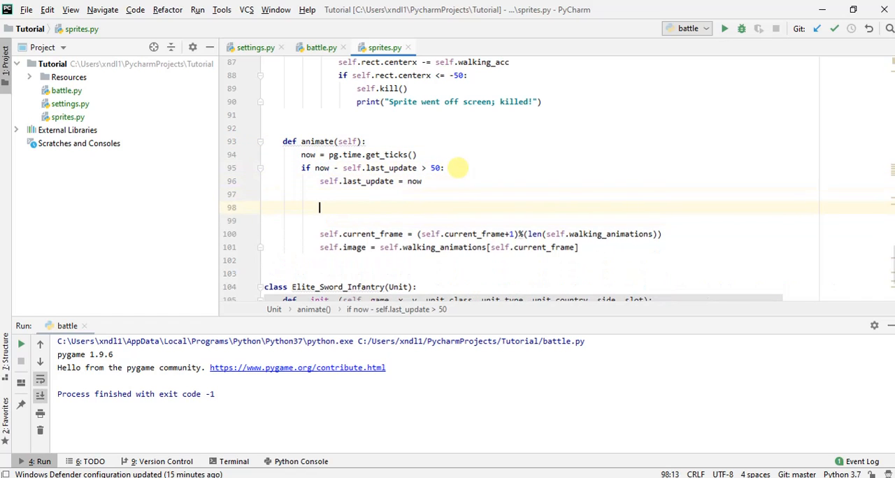
{"action": "type", "text": "if s"}
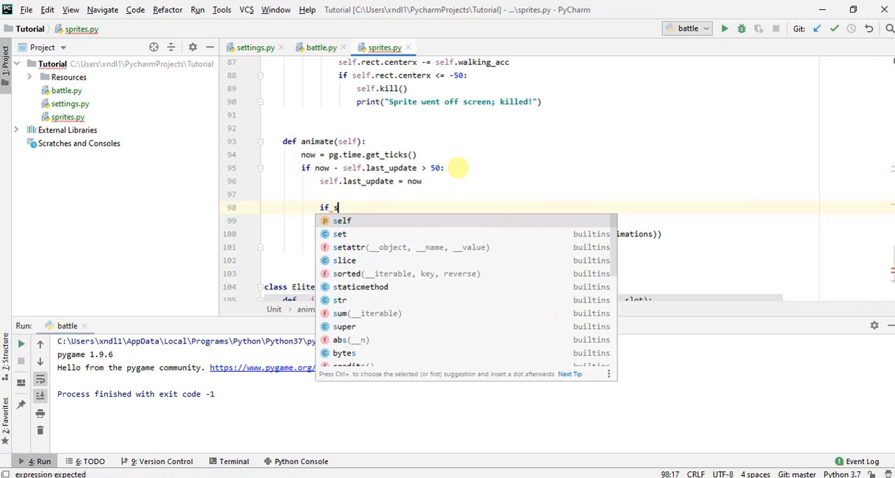
{"action": "type", "text": "not self.attacking:"}
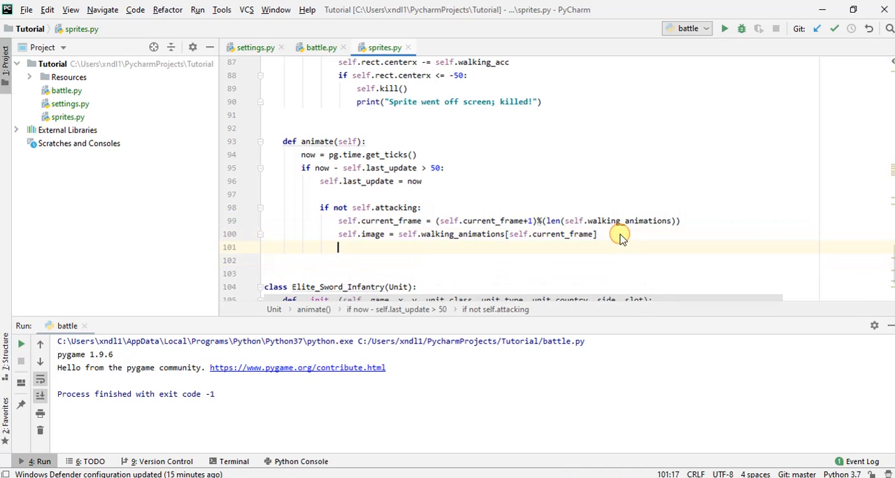
{"action": "type", "text": "else:"}
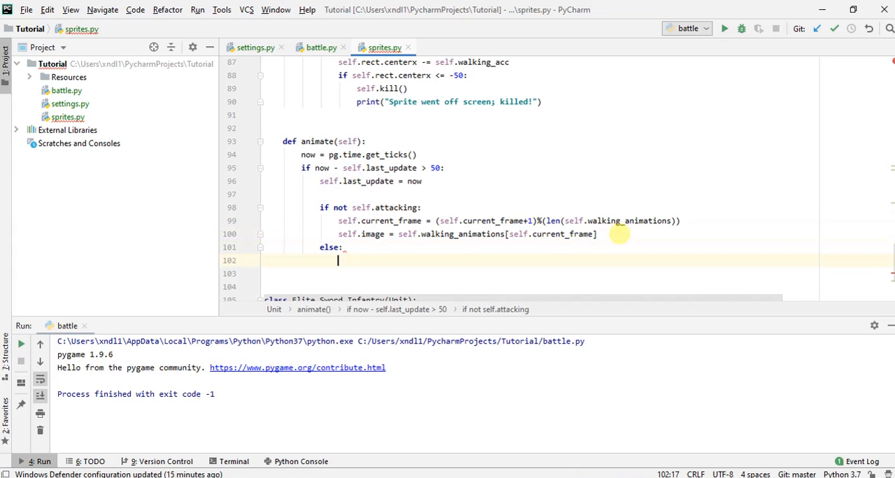
{"action": "type", "text": "self.current_frame = (self.current_frame + 1) % (len(self.walking_animations))"}
{"action": "left_click", "coordinate": [540, 273]}
{"action": "type", "text": "self.image = self.attacking_animations[self.current_frame]"}
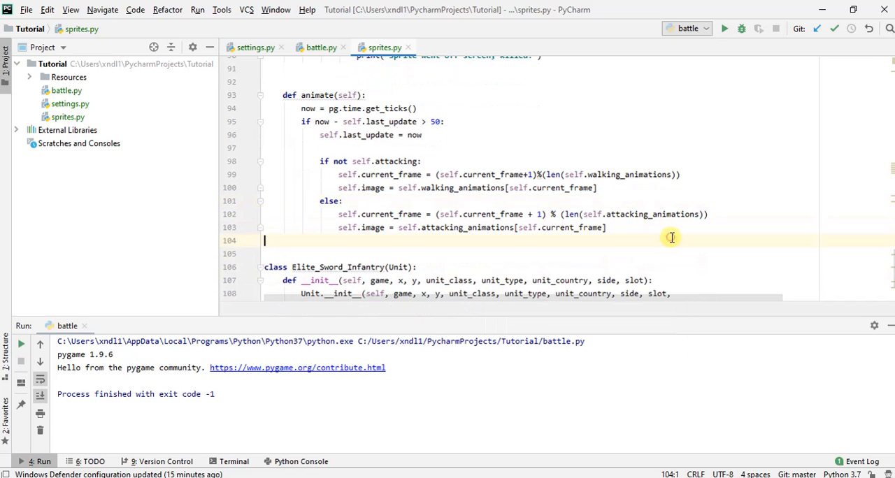
Run the battle game to check the attack animations.
{"action": "left_click", "coordinate": [724, 28]}
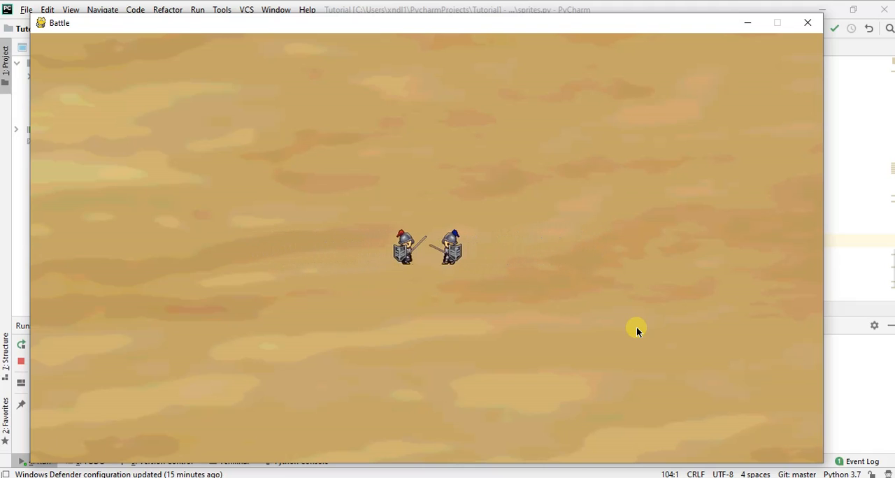
{"action": "mouse_move", "coordinate": [386, 281]}
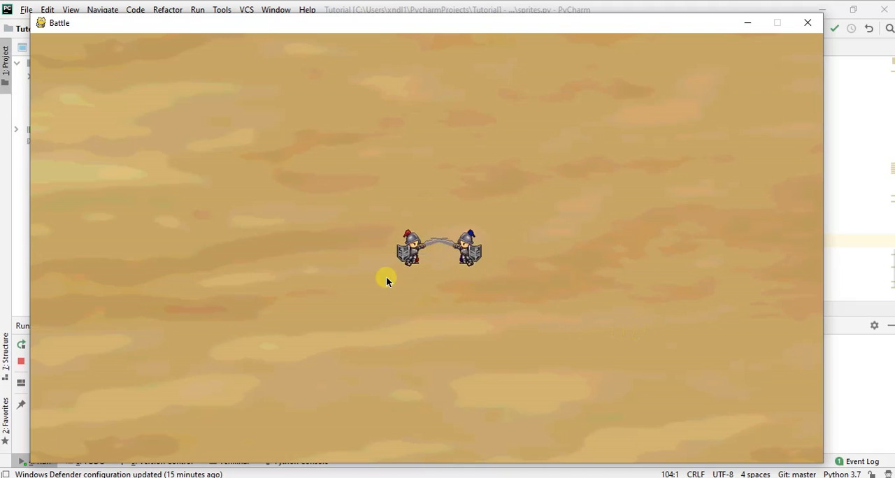
{"action": "mouse_move", "coordinate": [431, 262]}
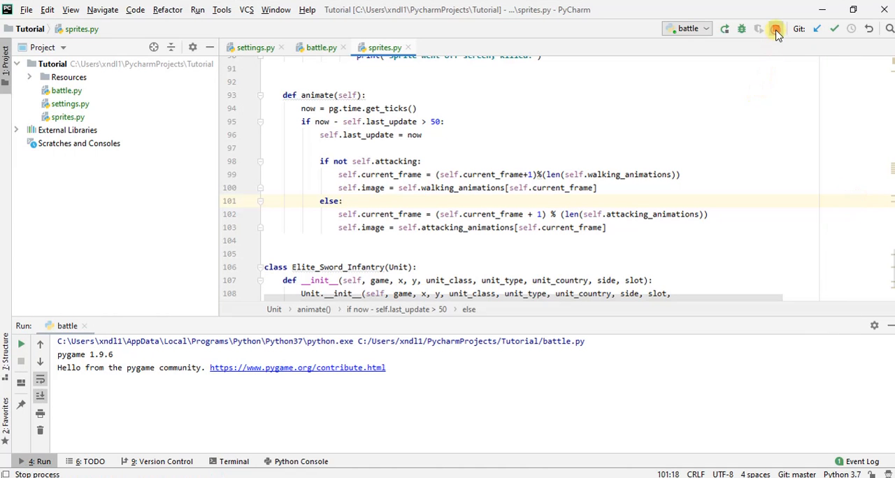
Stop the game and add self.position_x, self.position_y = x, y to Unit.__init__.
{"action": "left_click", "coordinate": [774, 28]}
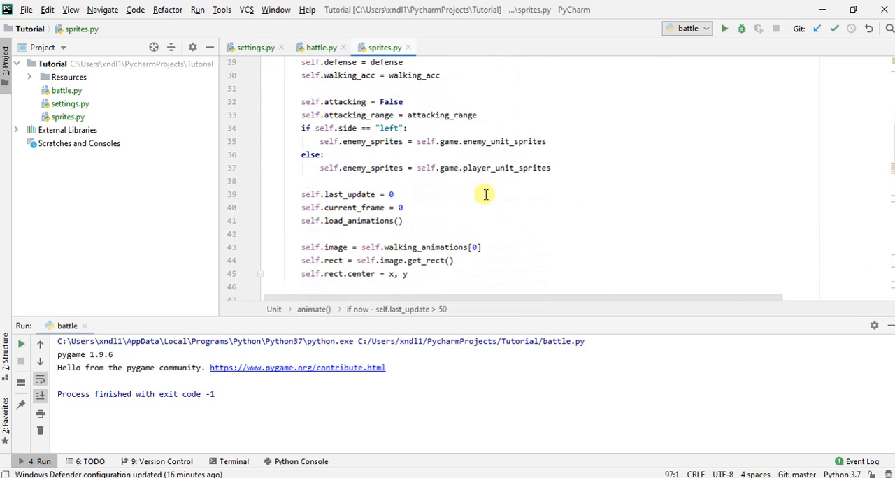
{"action": "mouse_move", "coordinate": [621, 185]}
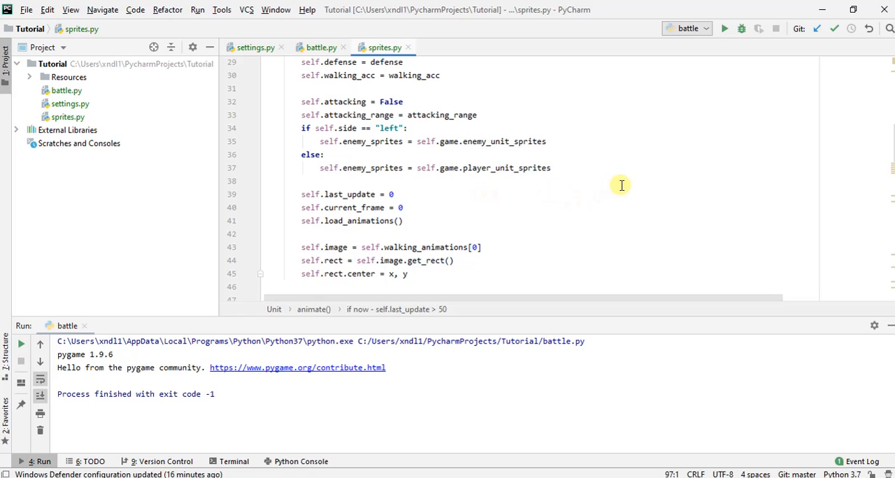
{"action": "mouse_move", "coordinate": [627, 204]}
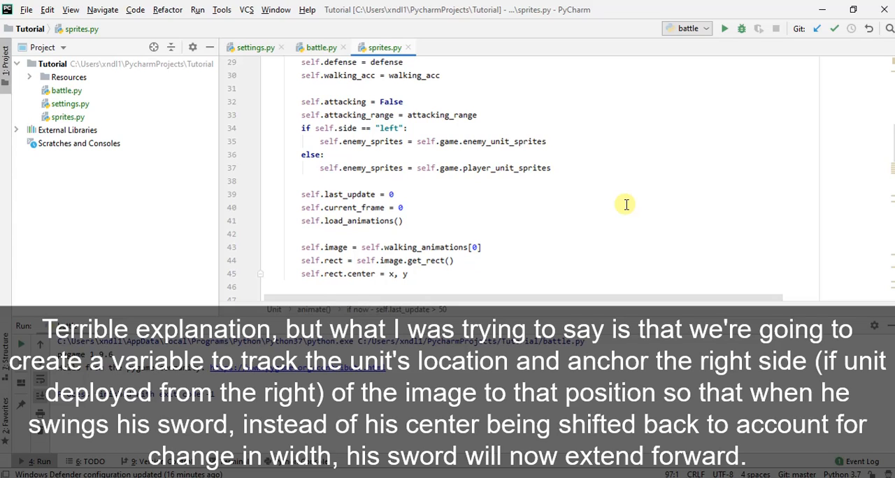
{"action": "mouse_move", "coordinate": [565, 196]}
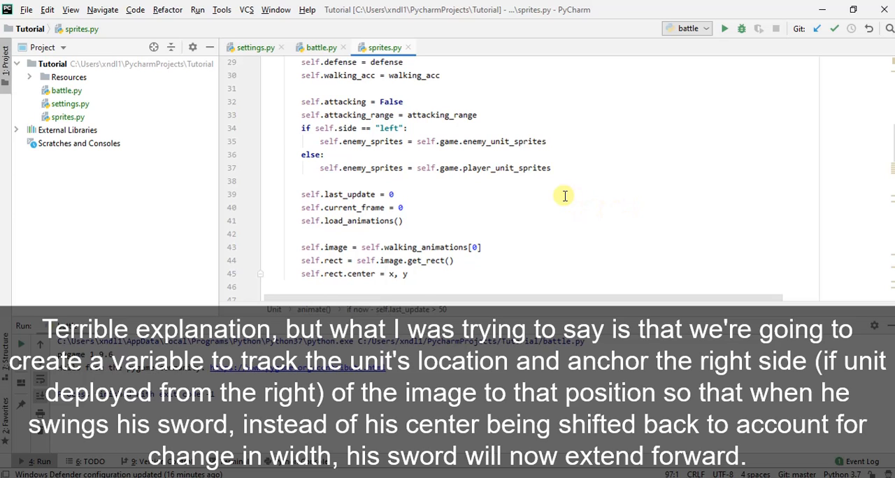
{"action": "mouse_move", "coordinate": [506, 204]}
{"action": "type", "text": "self."}
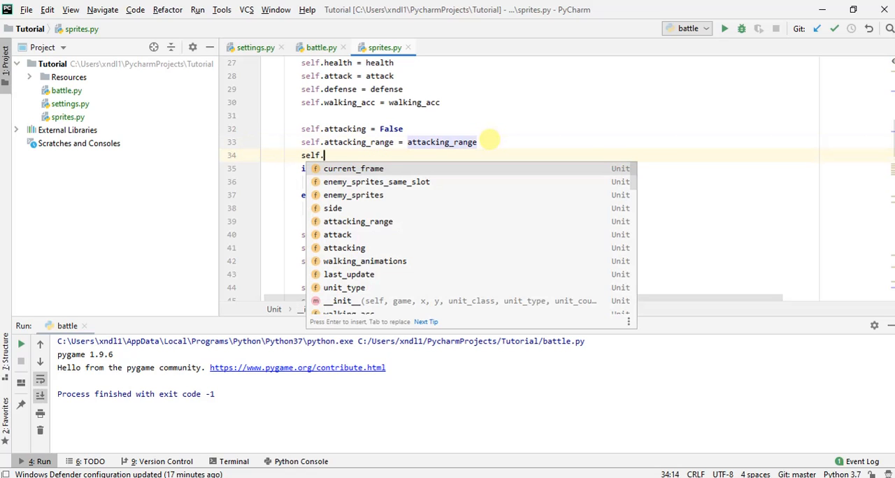
{"action": "type", "text": "position_x"}
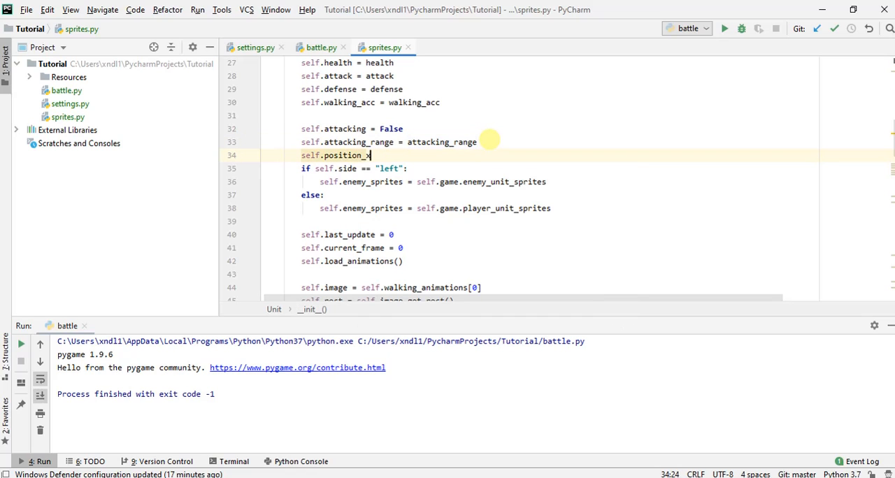
{"action": "type", "text": ", self.position_y ="}
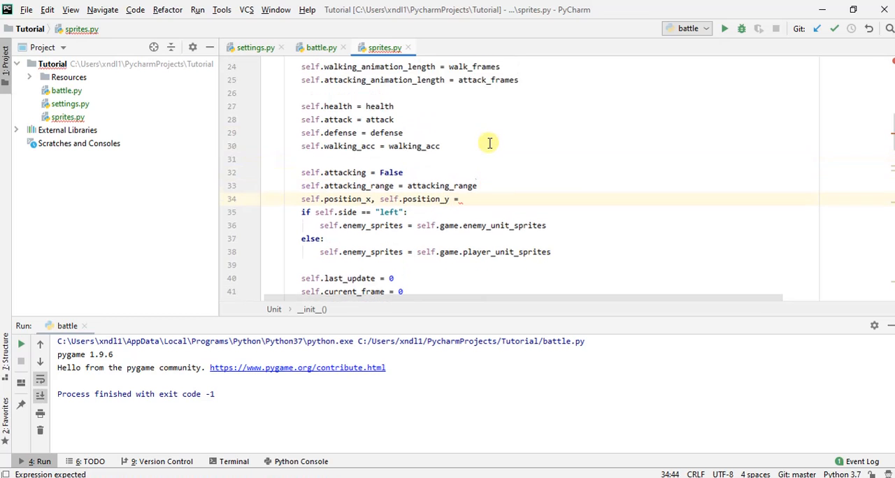
{"action": "type", "text": "x, y"}
{"action": "type", "text": "if self.side == \"left\":"}
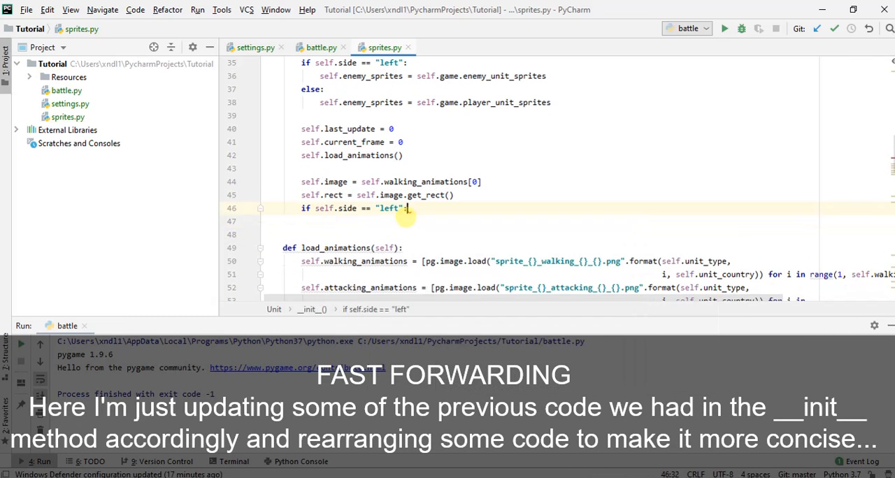
For side "left", set rect.left and rect.centery from position_x and position_y.
{"action": "type", "text": "self.rect.left, self.rect.centery = self.position_x, self.posi"}
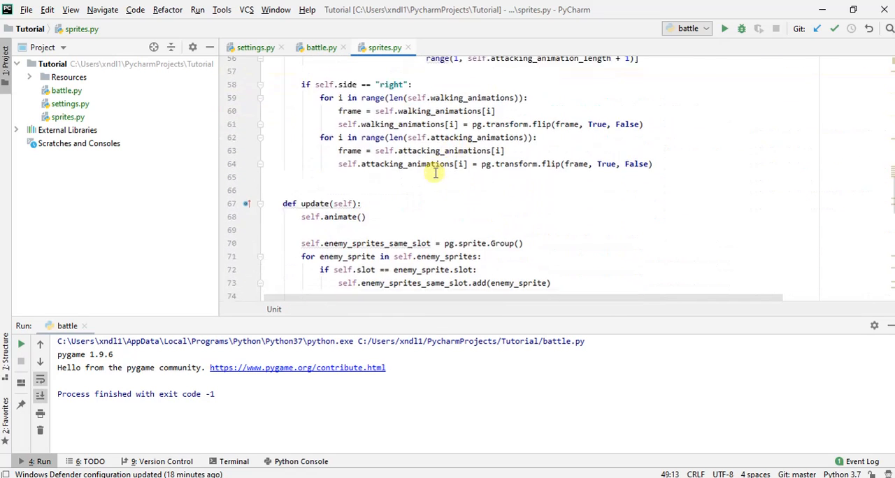
In update(), make left-side units advance by shifting position_x instead of rect.centerx.
{"action": "scroll", "scroll_direction": "down", "scroll_amount": 3}
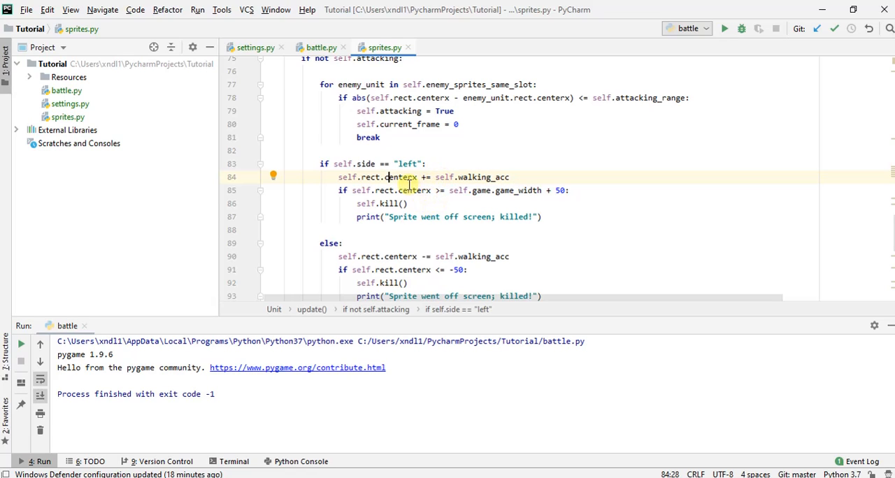
{"action": "double_click", "coordinate": [399, 178]}
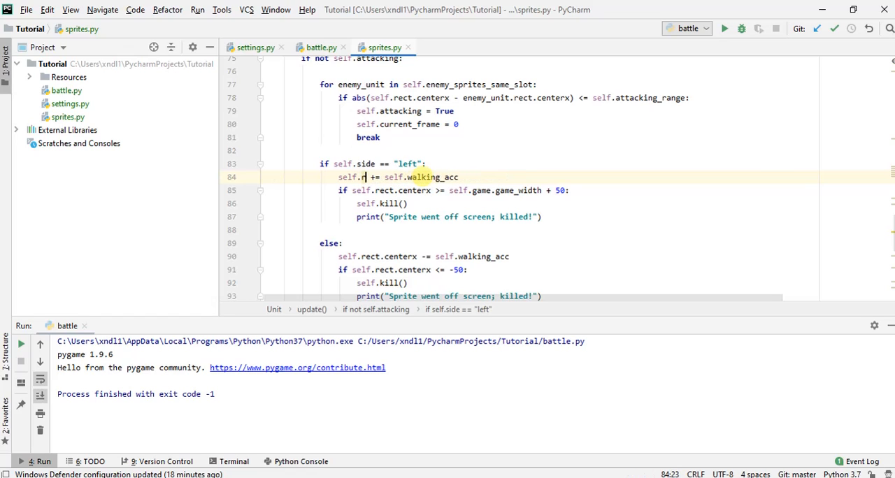
{"action": "type", "text": "position_x"}
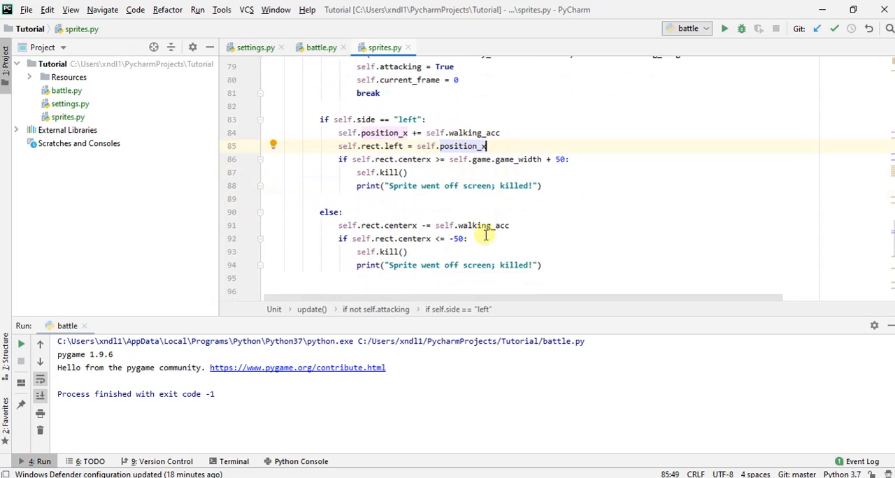
Do the same for right-side units and pin rect.right to self.position_x.
{"action": "double_click", "coordinate": [386, 225]}
{"action": "type", "text": "position_"}
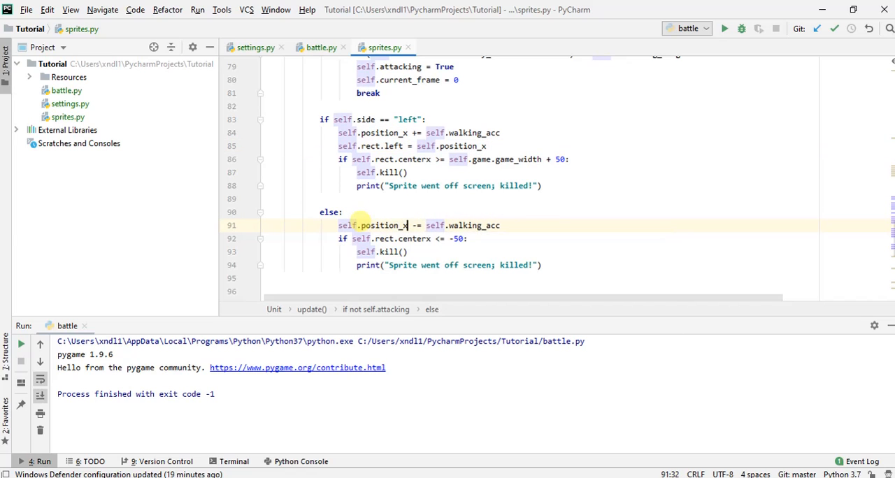
{"action": "type", "text": "self.rec"}
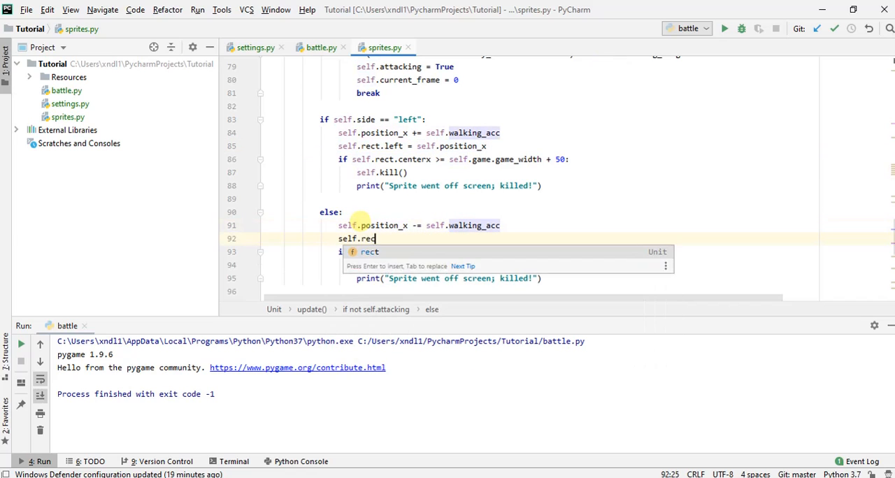
{"action": "type", "text": "t.right"}
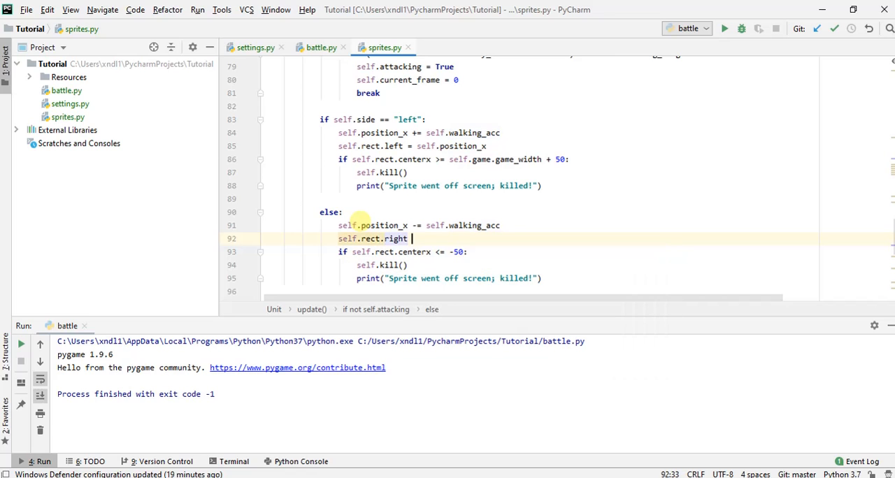
{"action": "type", "text": "= _self.po"}
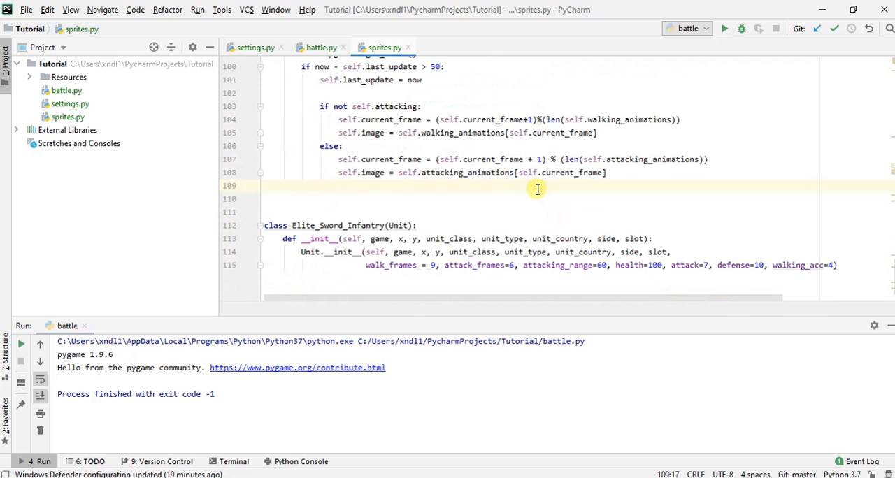
In animate(), for left-side units anchor rect.left to position_x and centery to position_y.
{"action": "type", "text": "if self.side == \""}
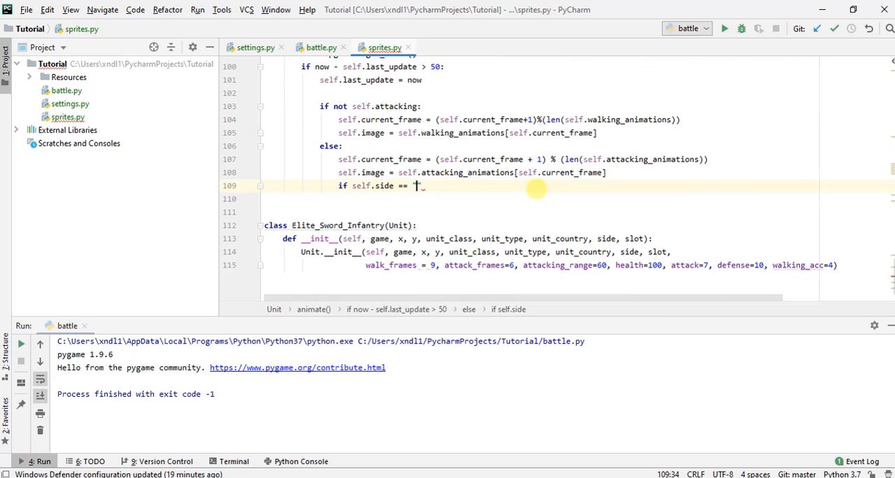
{"action": "type", "text": "left\":"}
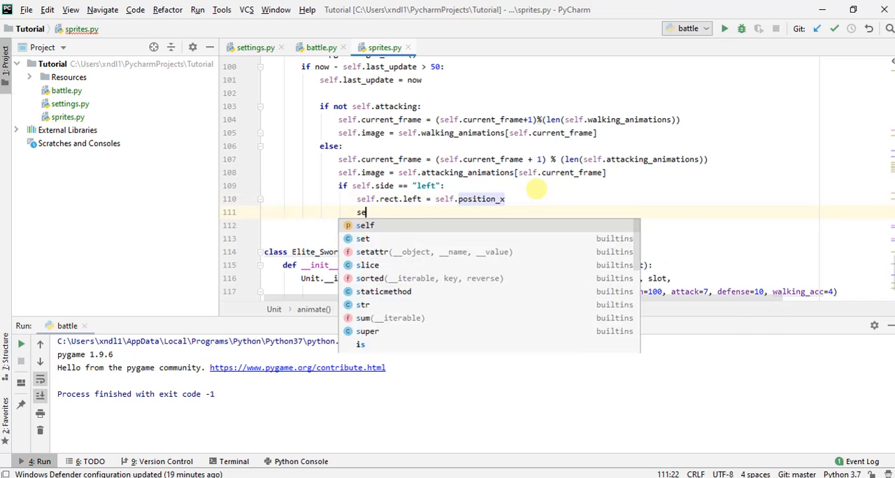
{"action": "type", "text": "self.rect.centery = self."}
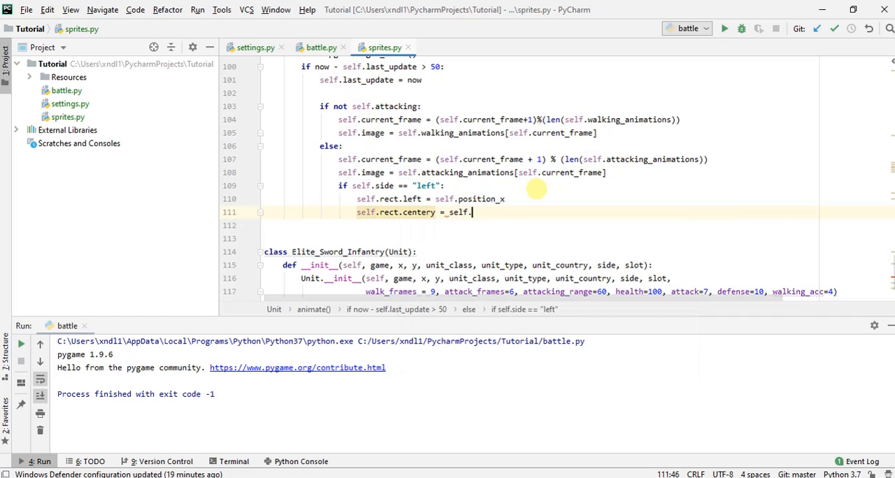
{"action": "type", "text": "position_y"}
{"action": "type", "text": "sel"}
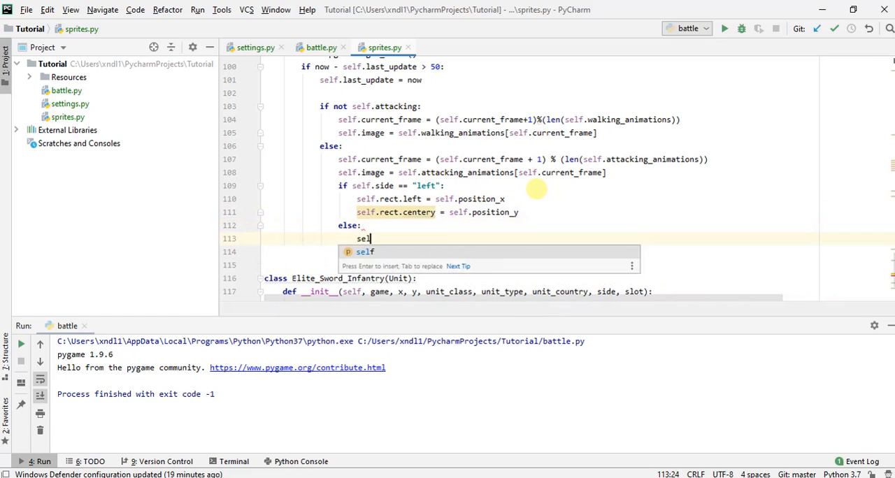
Otherwise anchor rect.right to position_x and rect.centery to position_y.
{"action": "type", "text": ".rect.right = self."}
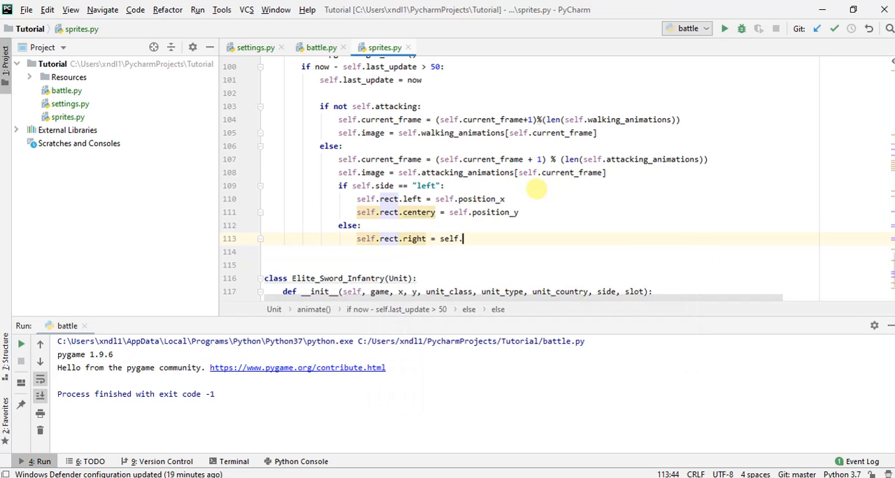
{"action": "type", "text": "position_x"}
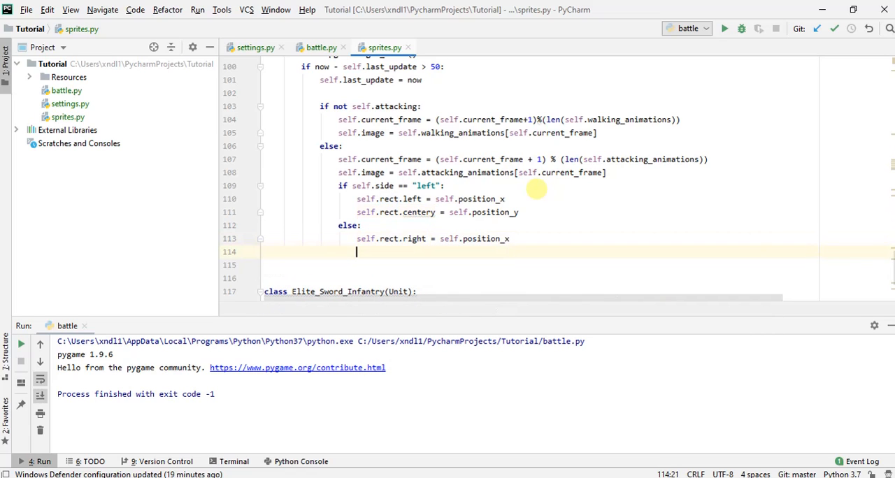
{"action": "type", "text": "self."}
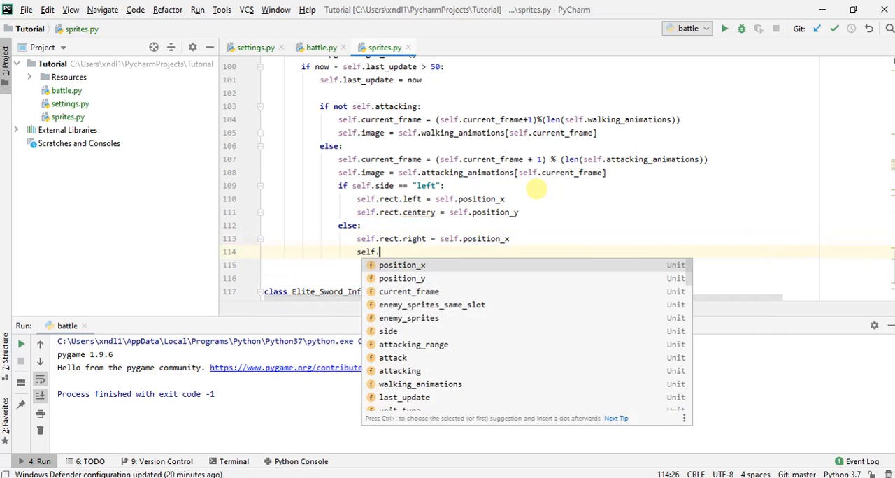
{"action": "type", "text": "rect.centery ="}
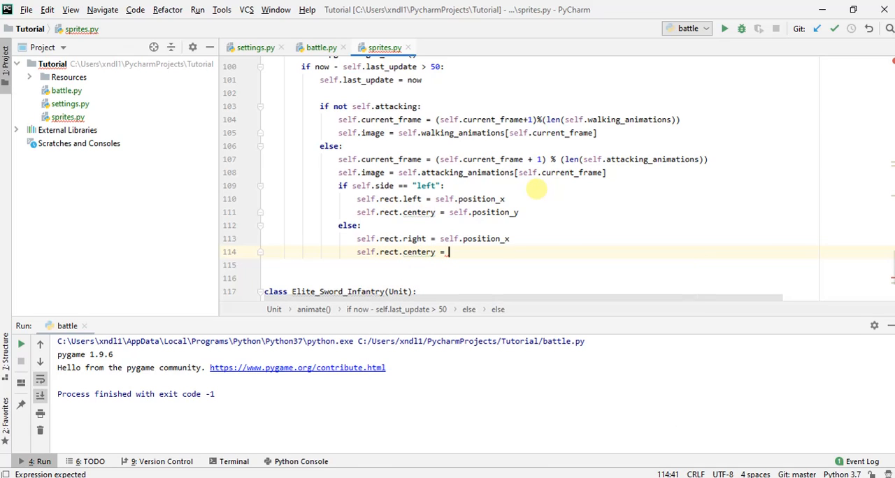
{"action": "type", "text": "self."}
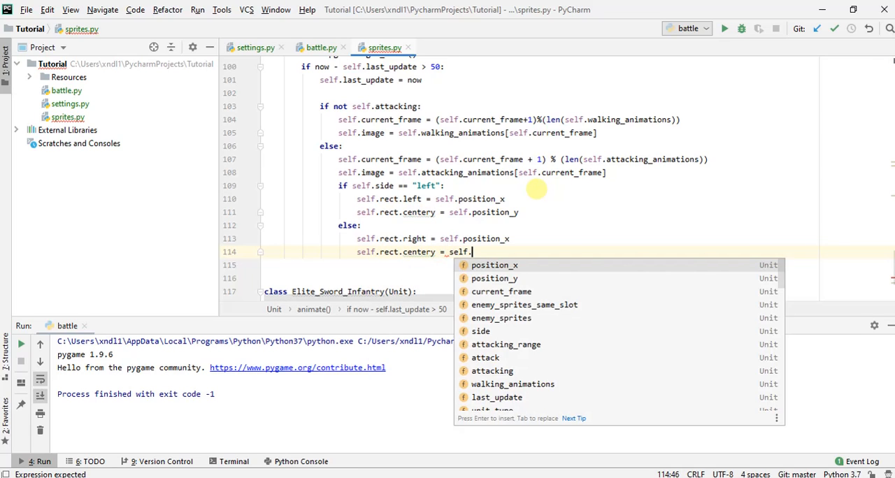
{"action": "type", "text": "position_y"}
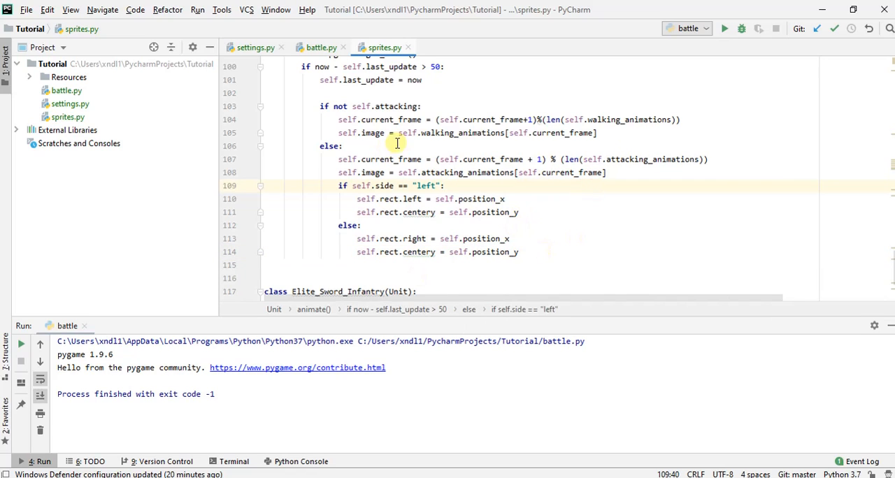
{"action": "left_click", "coordinate": [724, 28]}
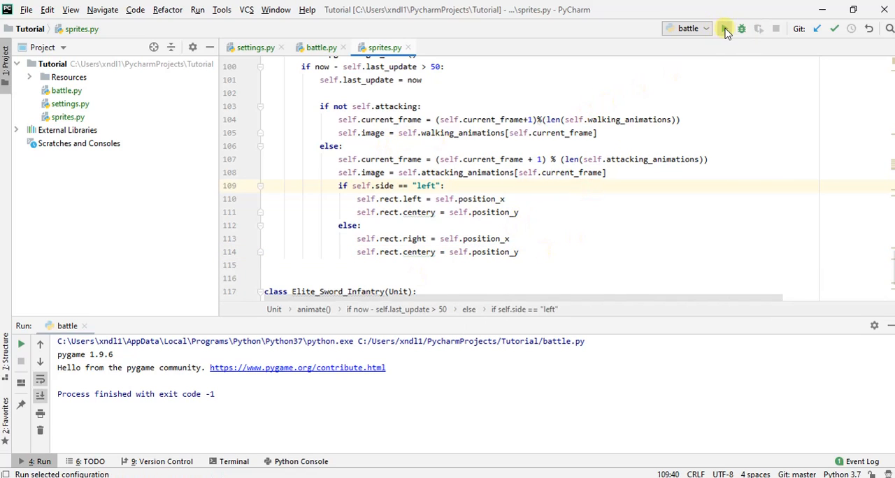
{"action": "left_click", "coordinate": [724, 27]}
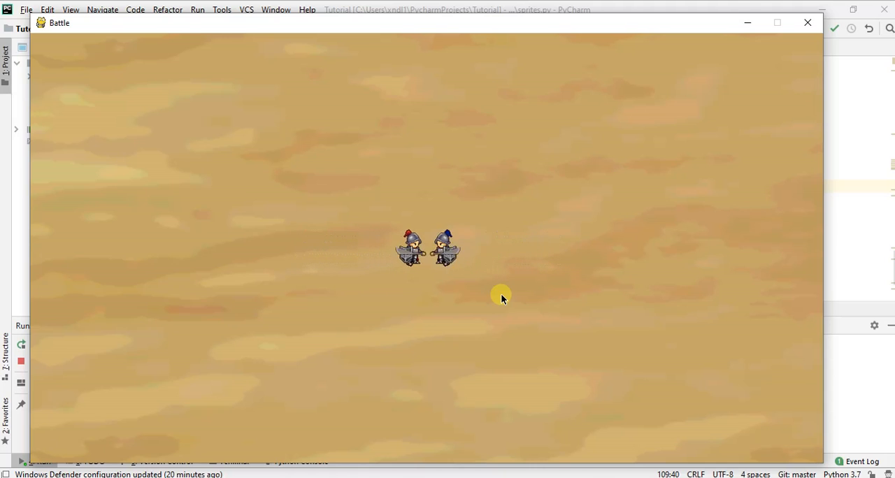
{"action": "mouse_move", "coordinate": [844, 170]}
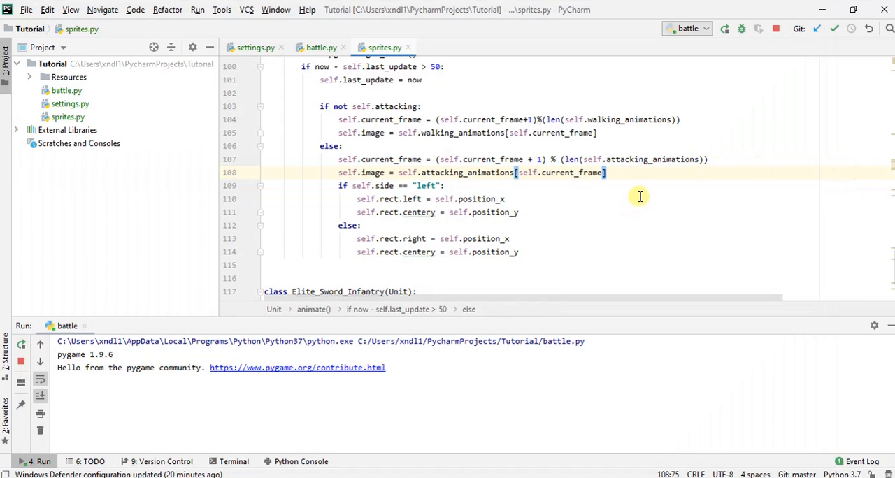
{"action": "mouse_move", "coordinate": [554, 250]}
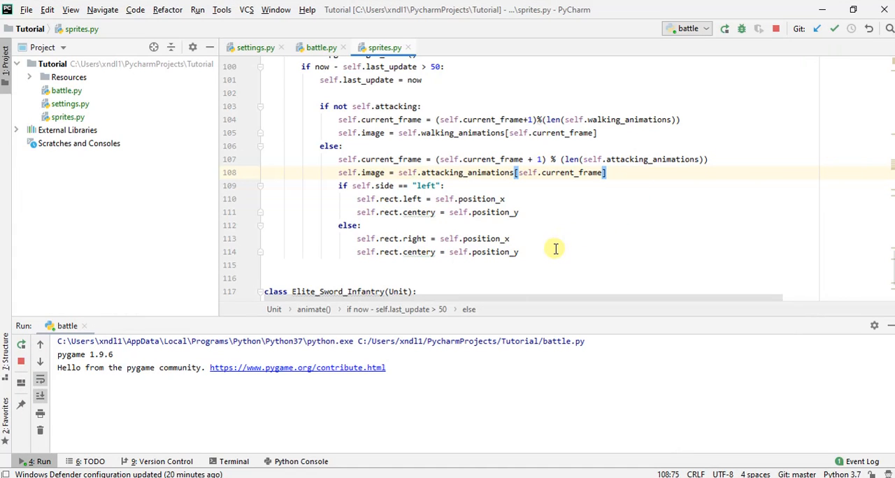
{"action": "mouse_move", "coordinate": [527, 238]}
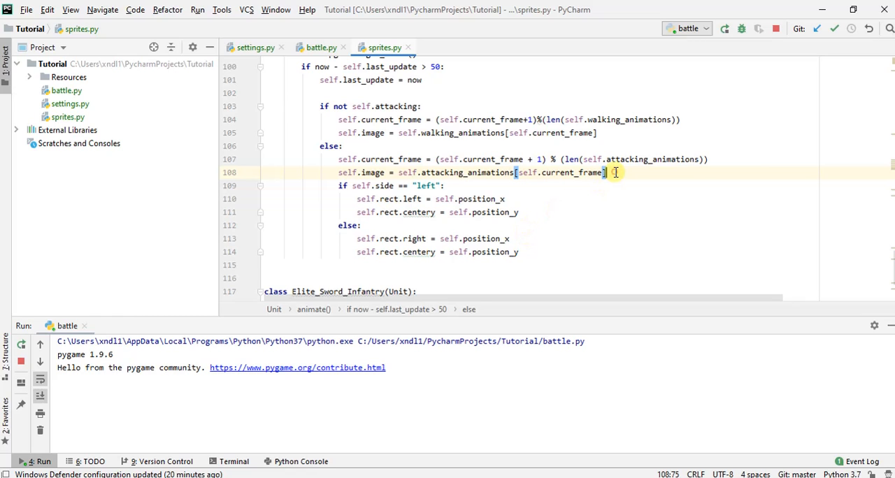
Reset self.rect from self.image.get_rect() before the side check, then rerun battle.py.
{"action": "type", "text": "self.rect."}
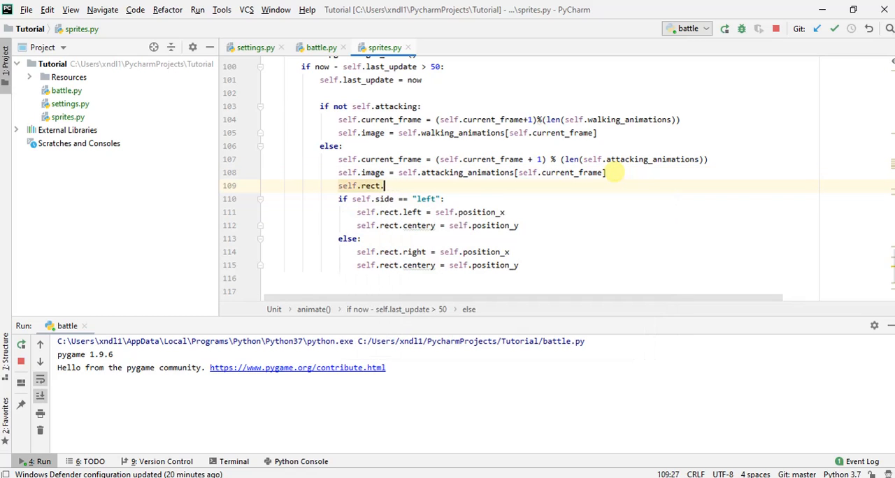
{"action": "type", "text": "self.image"}
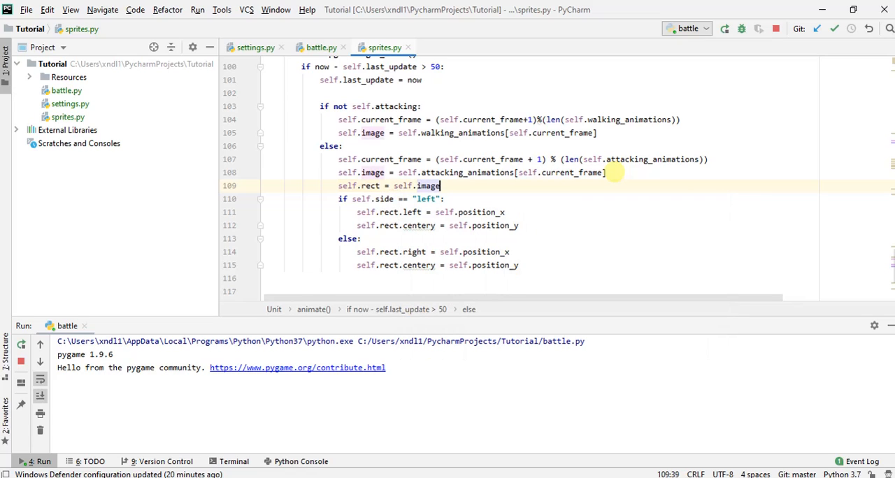
{"action": "type", "text": ".get_rect("}
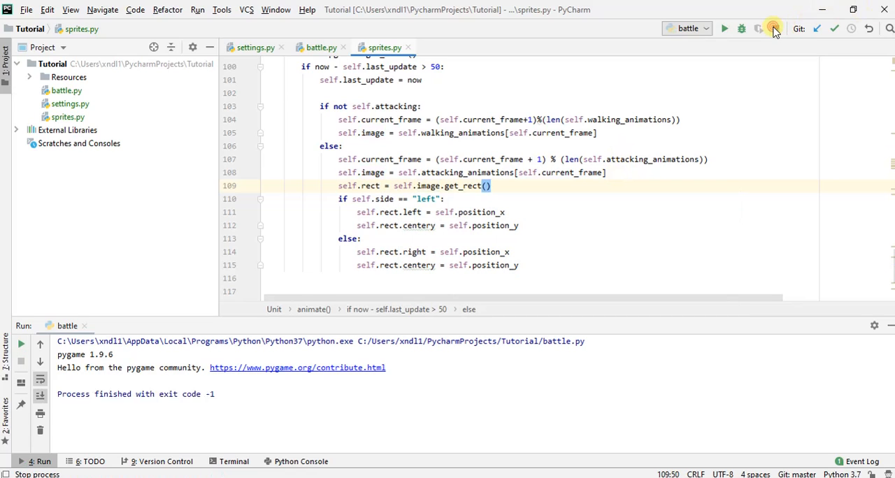
{"action": "left_click", "coordinate": [724, 28]}
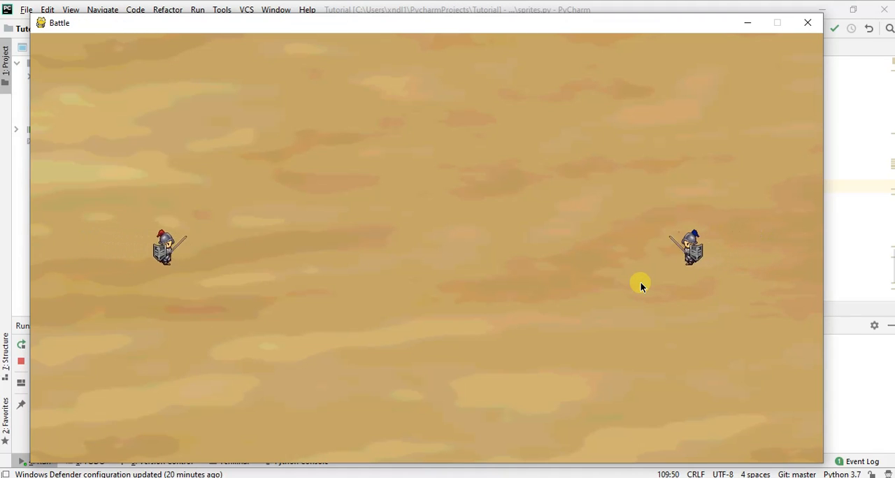